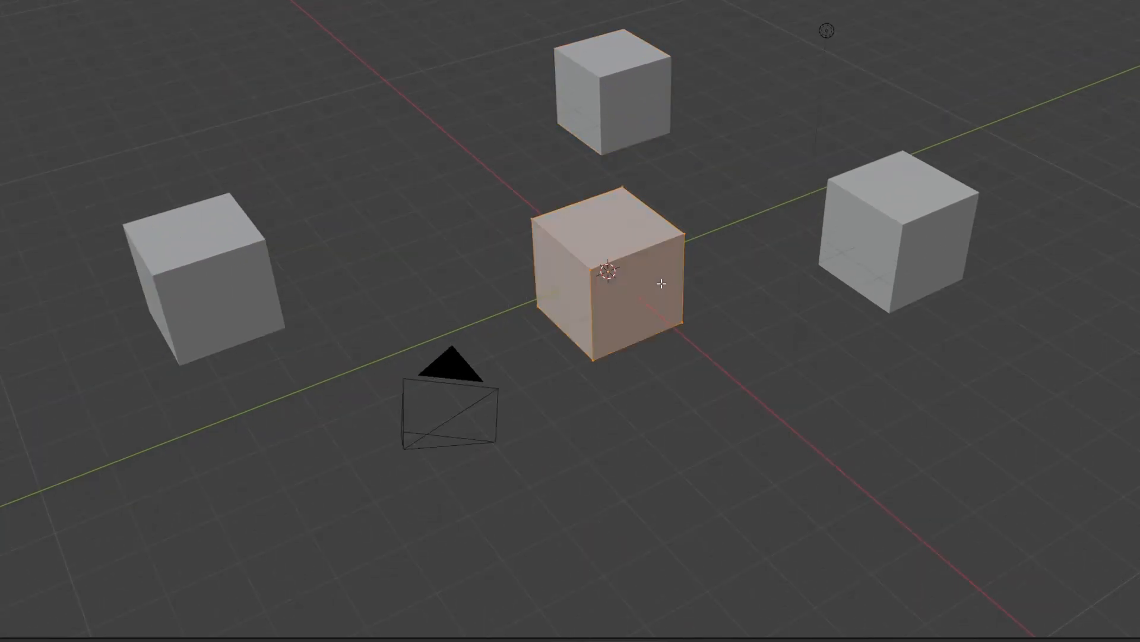
- Separate the selected geometry of the centre cube into its own object via the Separate menu
{"action": "key", "text": "p"}
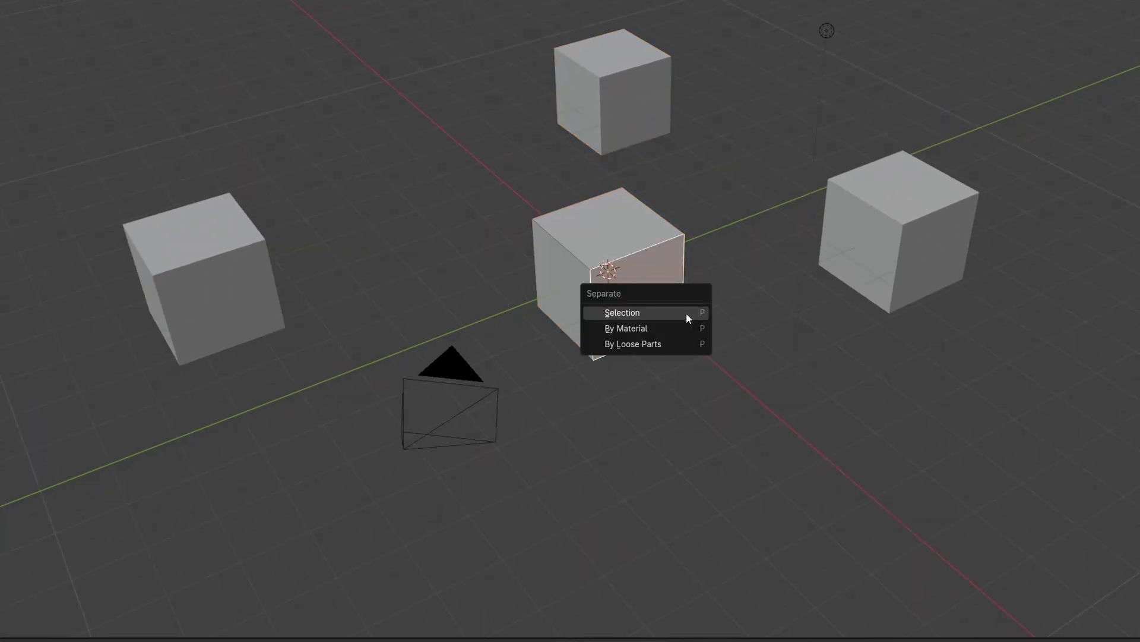
{"action": "left_click", "coordinate": [623, 312]}
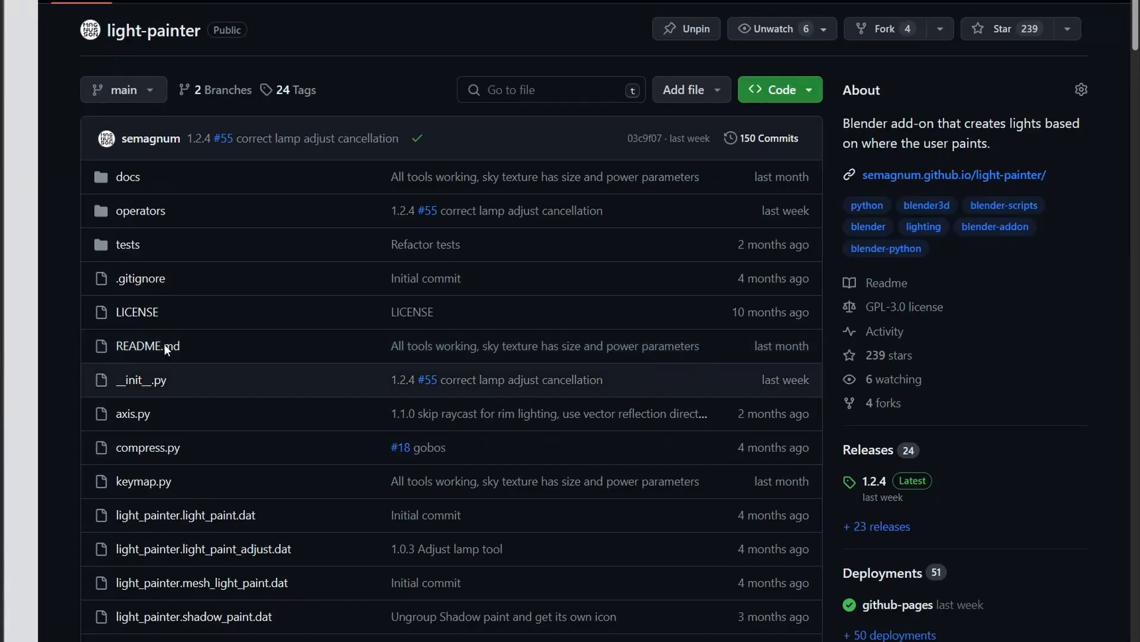
- View the light-painter repository's LICENSE file and scroll through its GPL text
{"action": "left_click", "coordinate": [136, 311]}
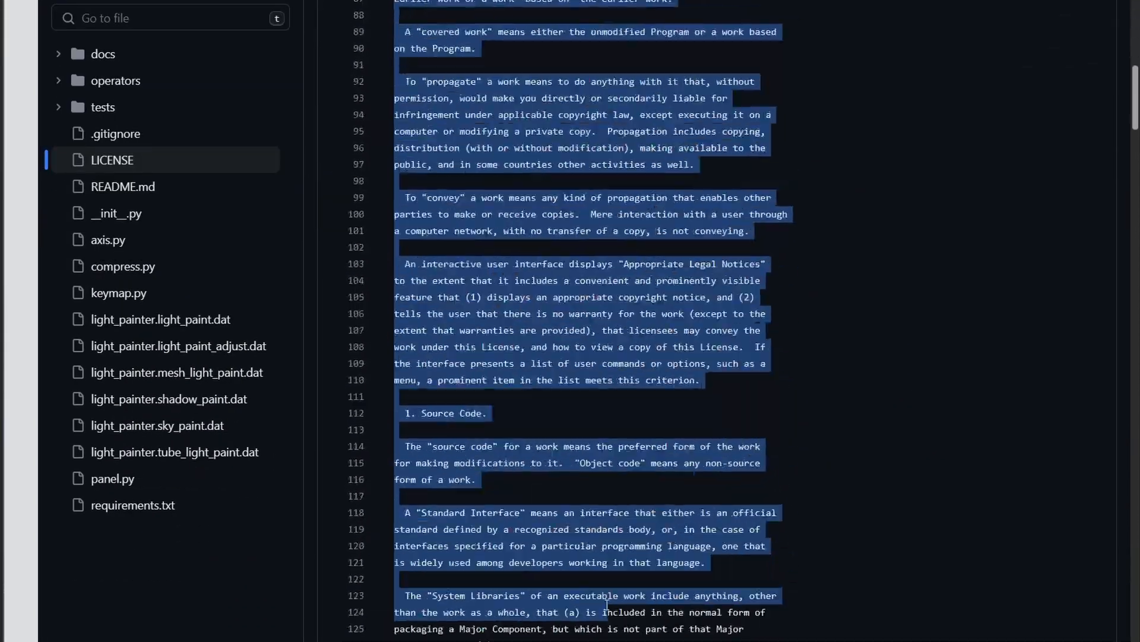
{"action": "scroll", "scroll_direction": "down", "scroll_amount": 3}
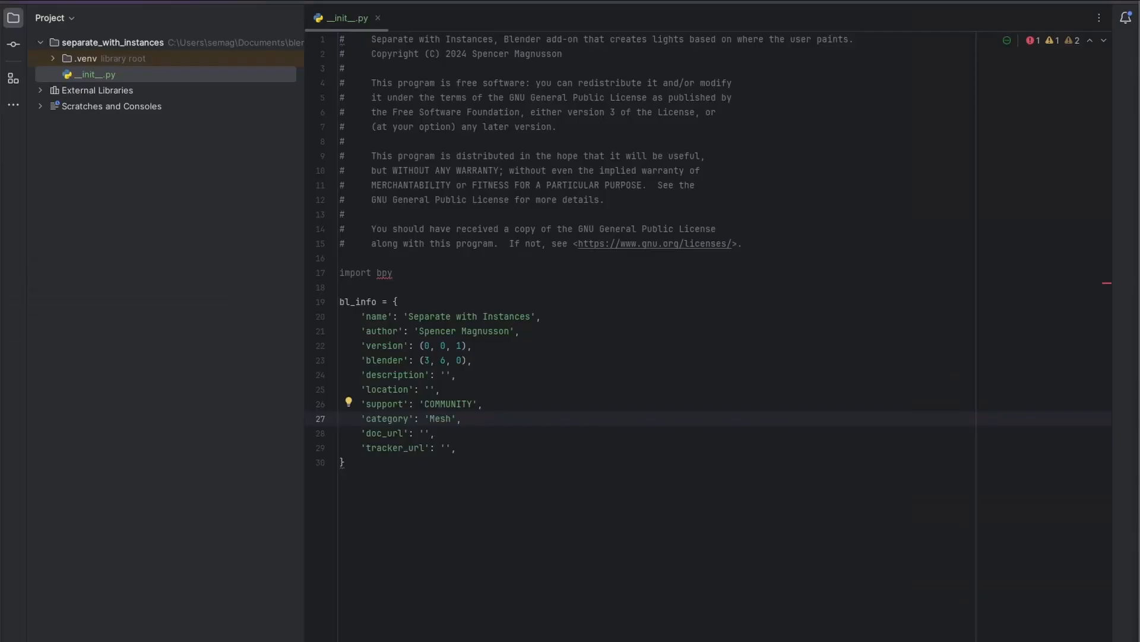
- Create a new Python file in the add-on project folder from the New menu
{"action": "right_click", "coordinate": [95, 43]}
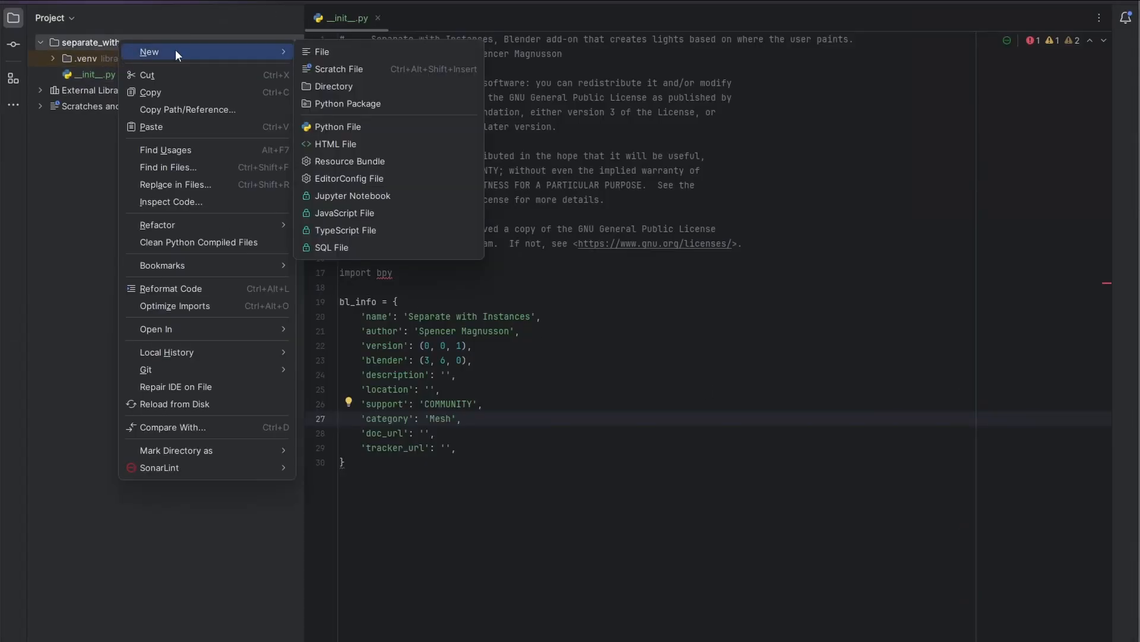
{"action": "left_click", "coordinate": [322, 51]}
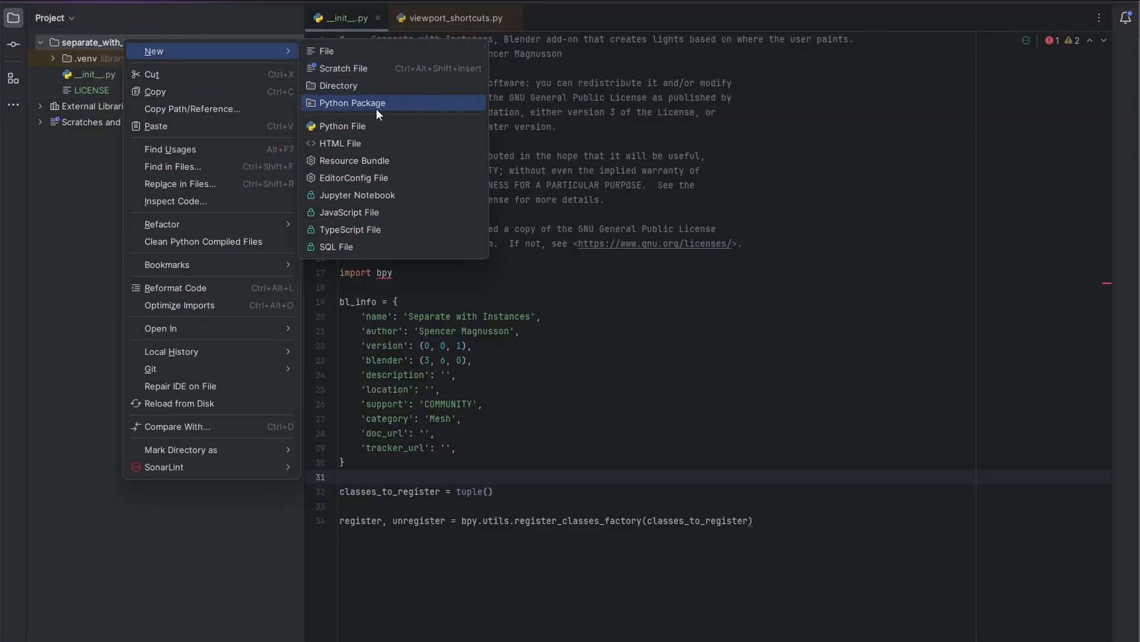
{"action": "left_click", "coordinate": [340, 126]}
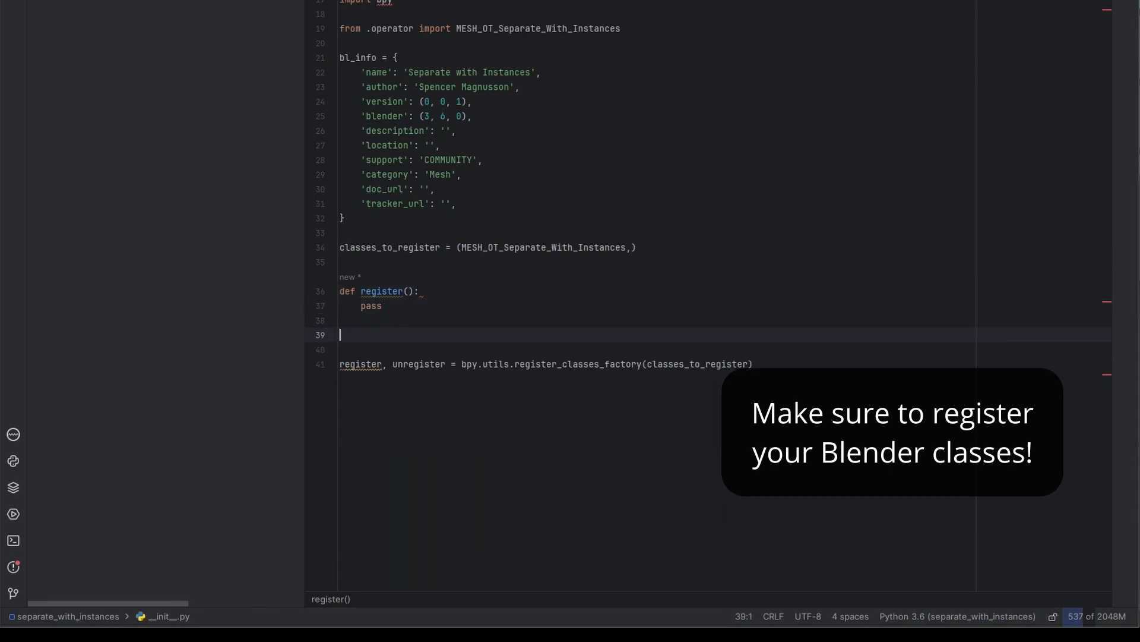
- Write the unregister() function and the 'Mesh' keymap entry in __init__.py
{"action": "type", "text": "def unregister():"}
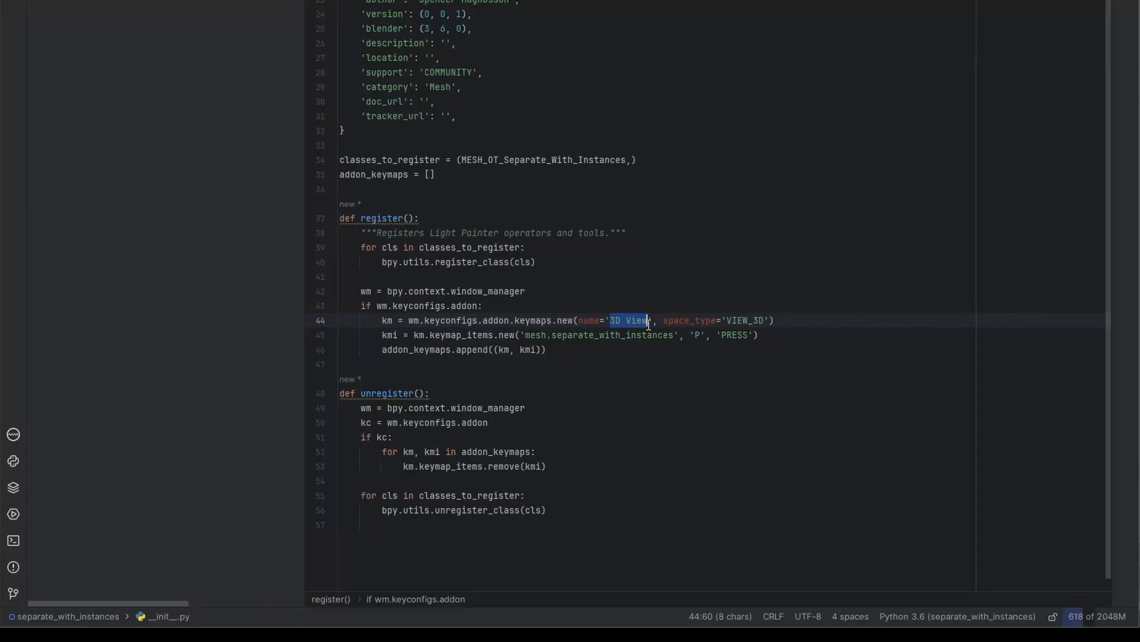
{"action": "type", "text": "Mesh"}
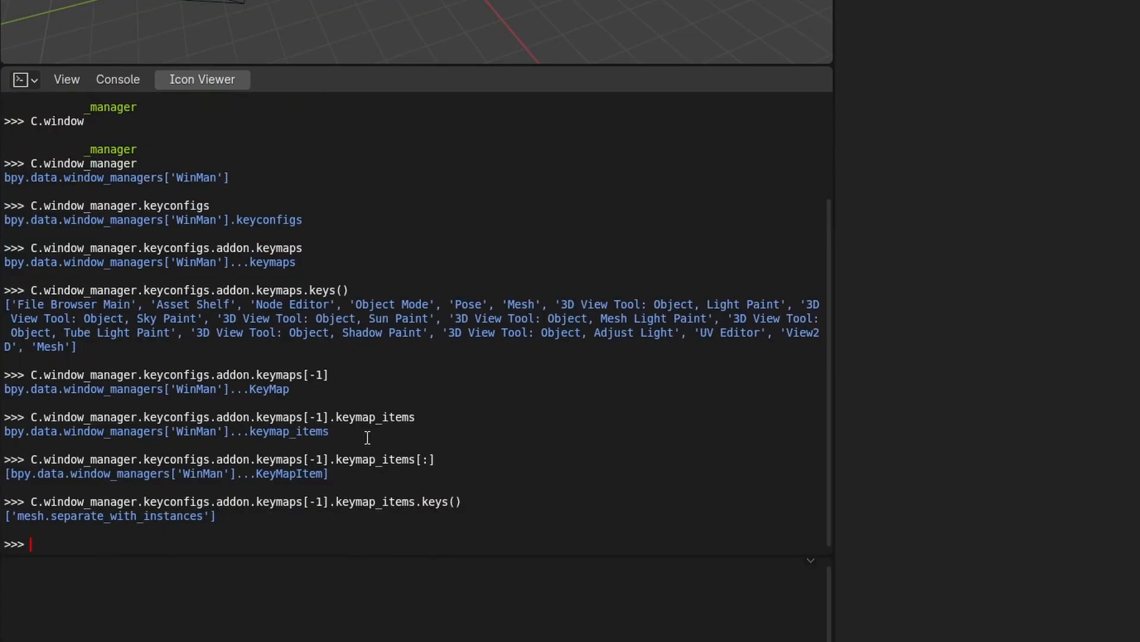
- Query C.window_manager.keyconfigs.addon.keymaps['Mesh'] in the Python console to inspect its keymap items
{"action": "type", "text": "C.window_manager.keyconfigs.addon.keymaps['Mesh']."}
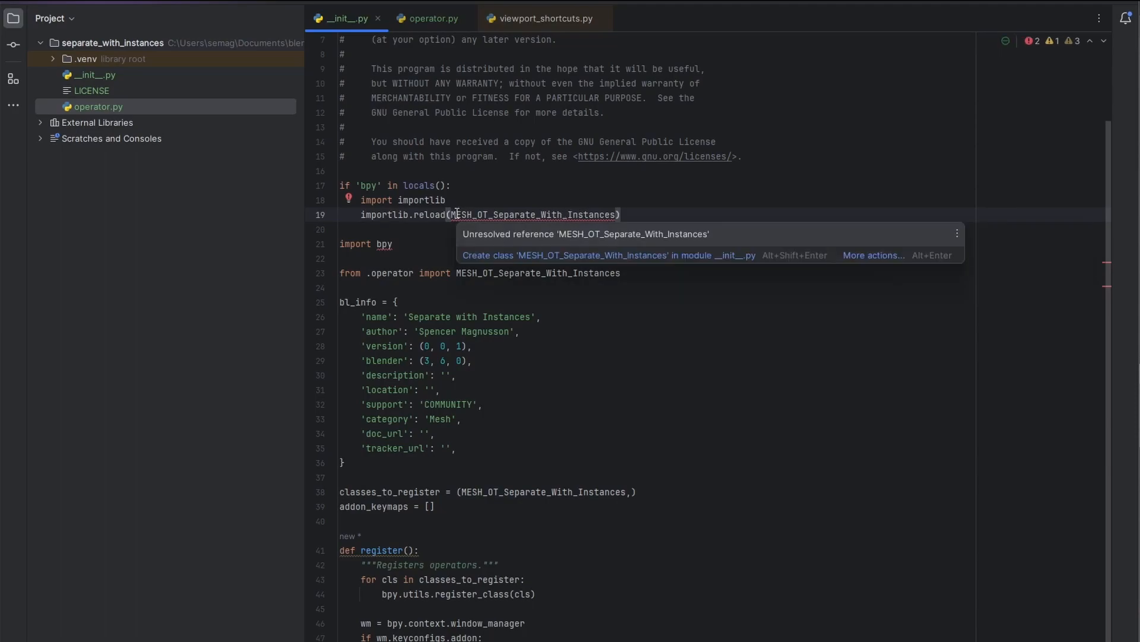
- Write the reload block with '# already reloaded', import sys and locals()[module_name]
{"action": "type", "text": "# already reloaded"}
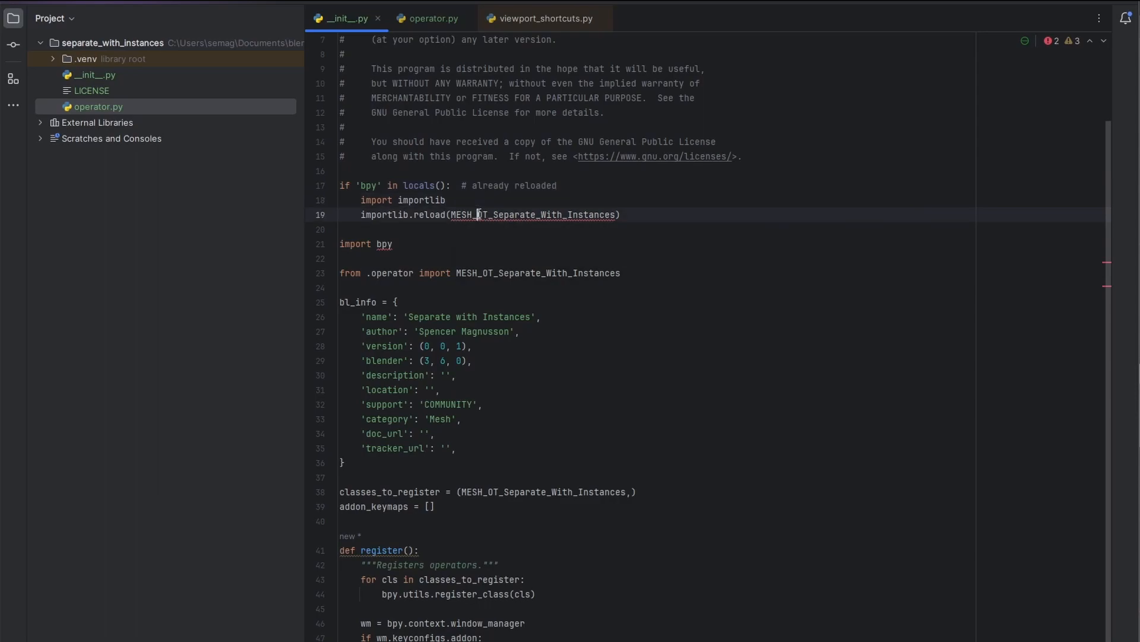
{"action": "type", "text": "import sys"}
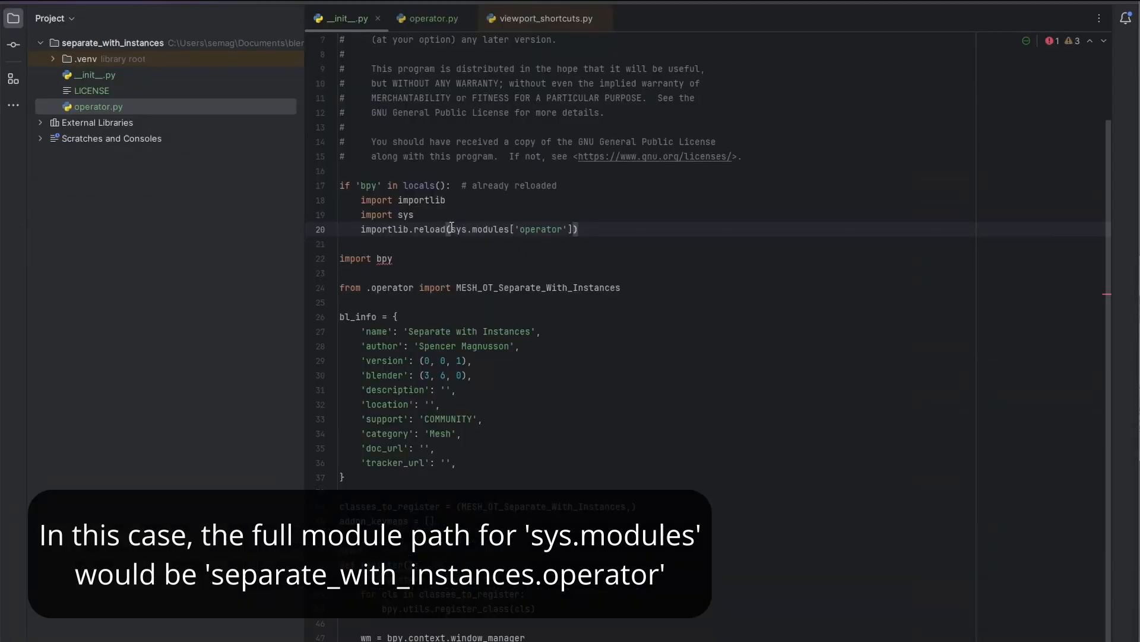
{"action": "type", "text": "locals()[module_name]"}
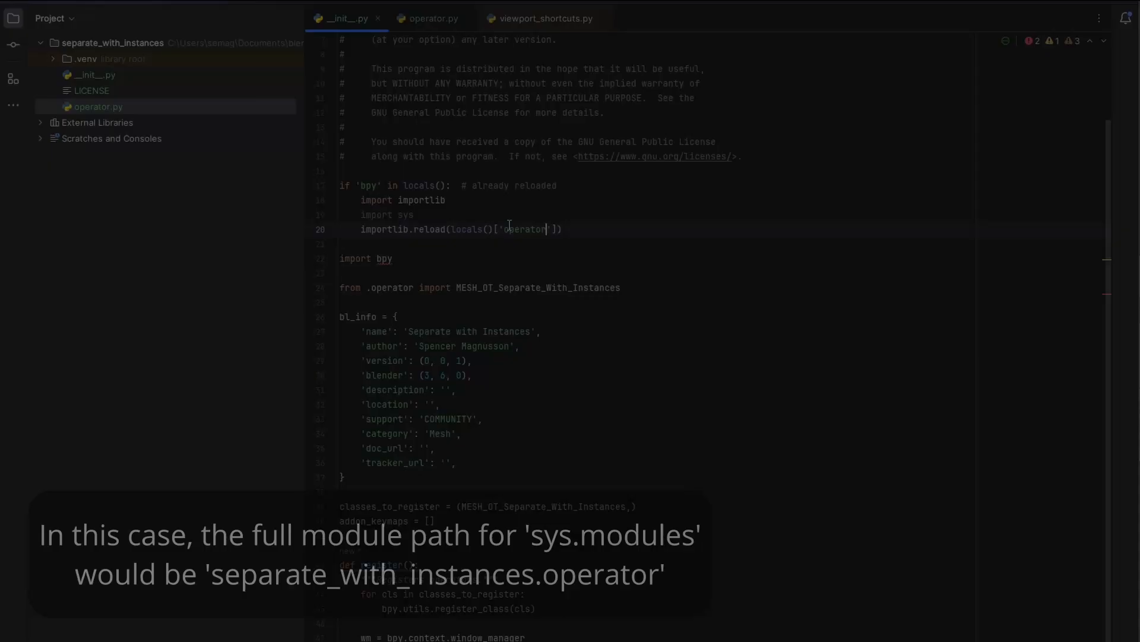
- In operator.py store new_obj = context.selected_objects[-1] and remove the debug print line
{"action": "left_click", "coordinate": [432, 19]}
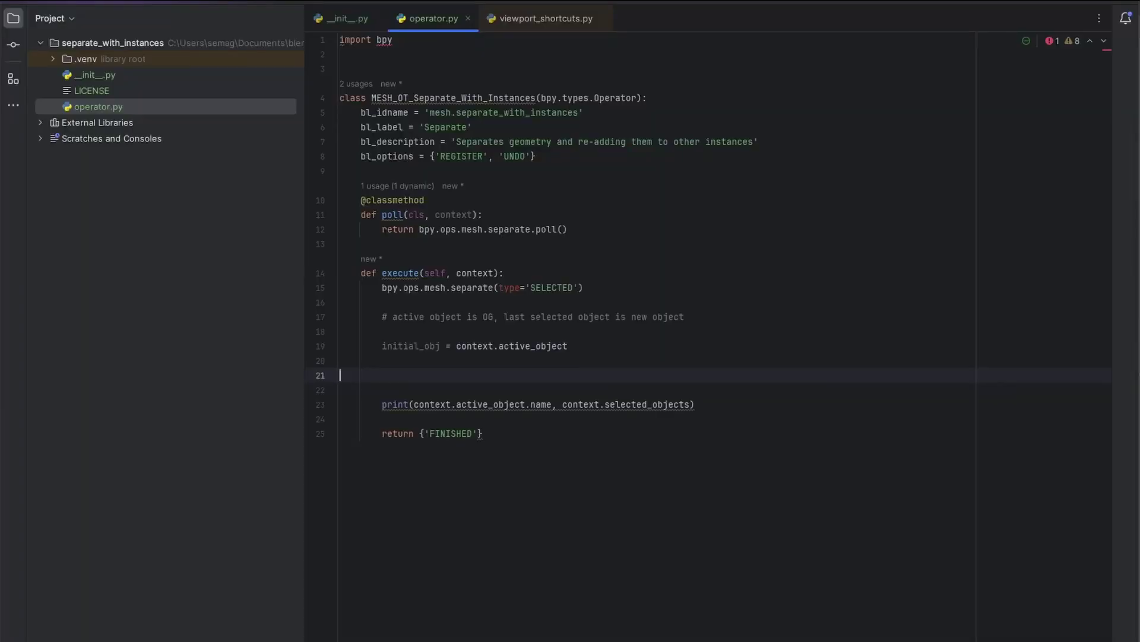
{"action": "type", "text": "new_obj"}
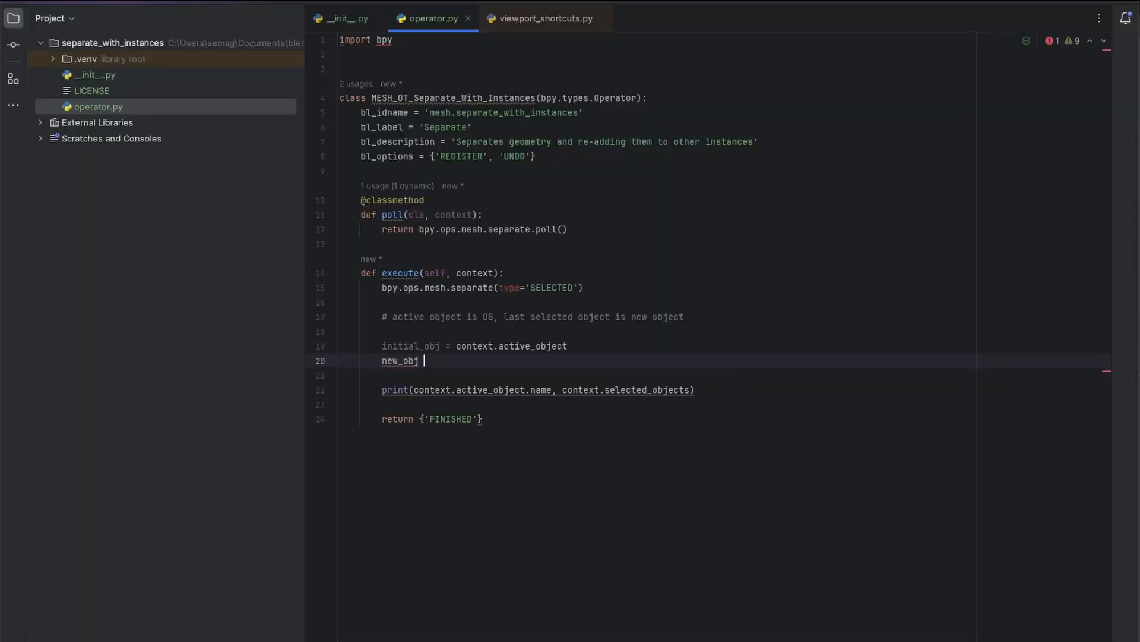
{"action": "type", "text": "= conte"}
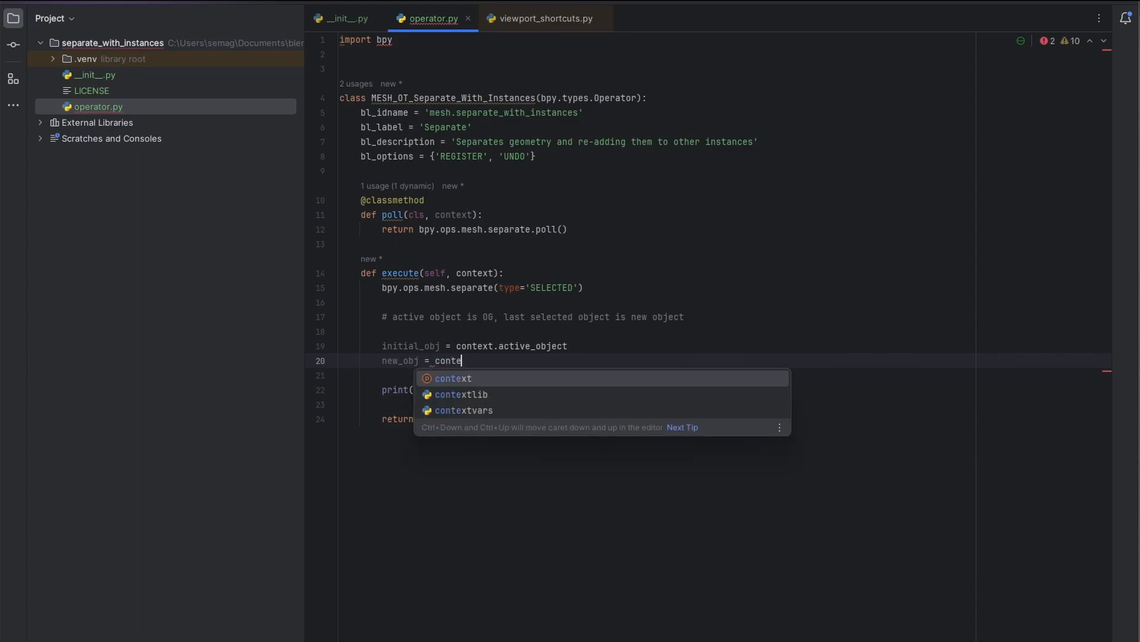
{"action": "type", "text": "ext.selected_objects[-1]"}
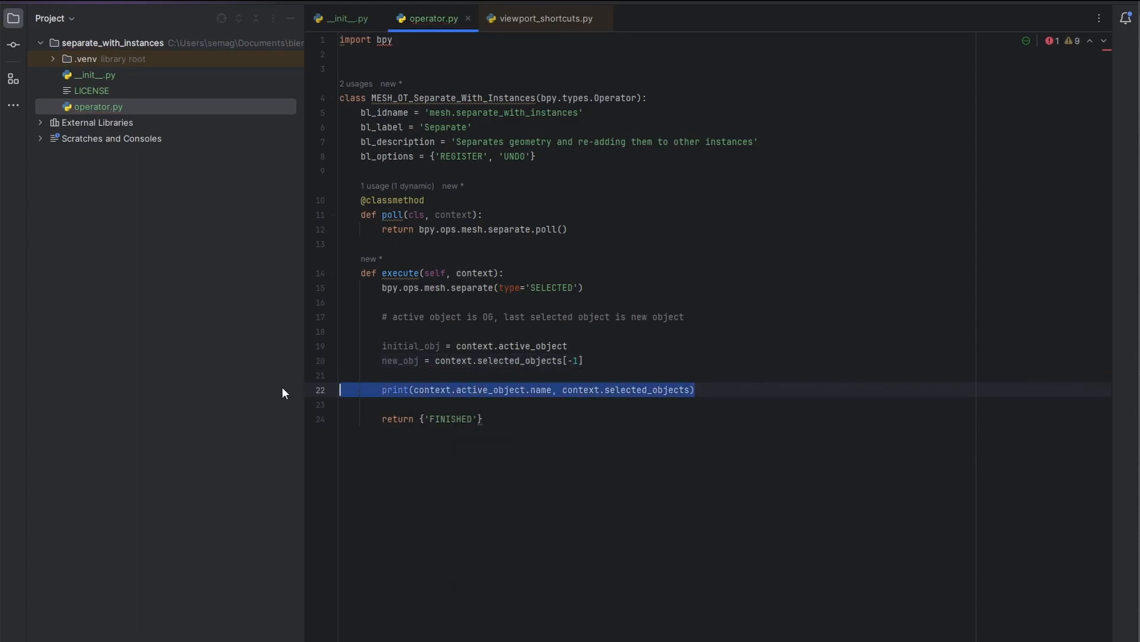
{"action": "key", "text": "Delete"}
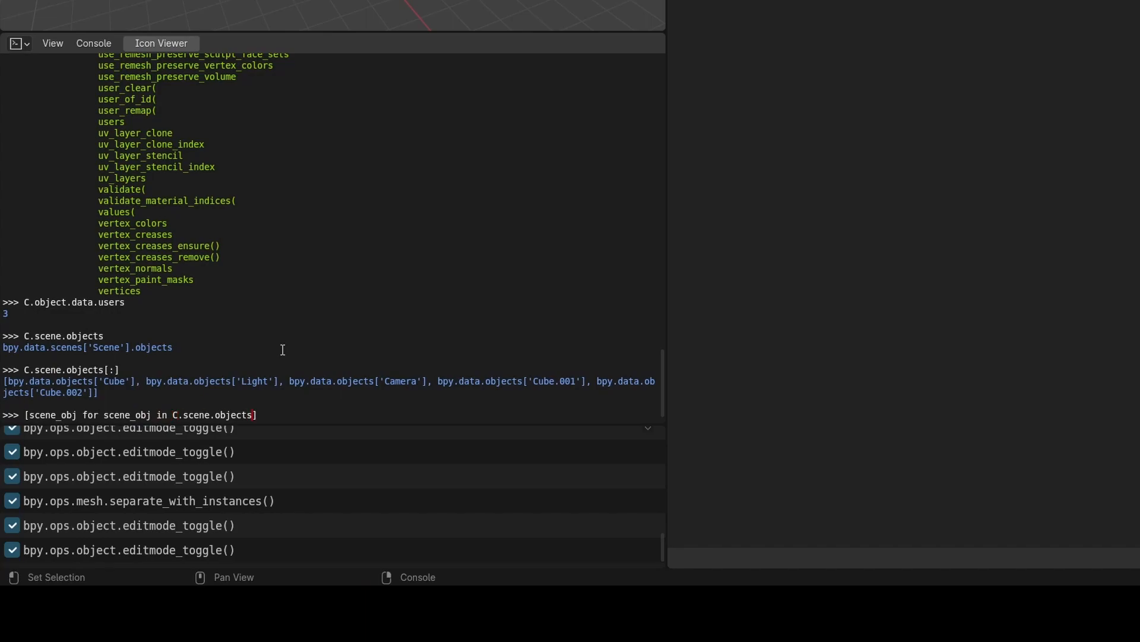
- Type the console comprehension filter 'if scene_obj.data == C.scene...' matching mesh data
{"action": "type", "text": "if scen"}
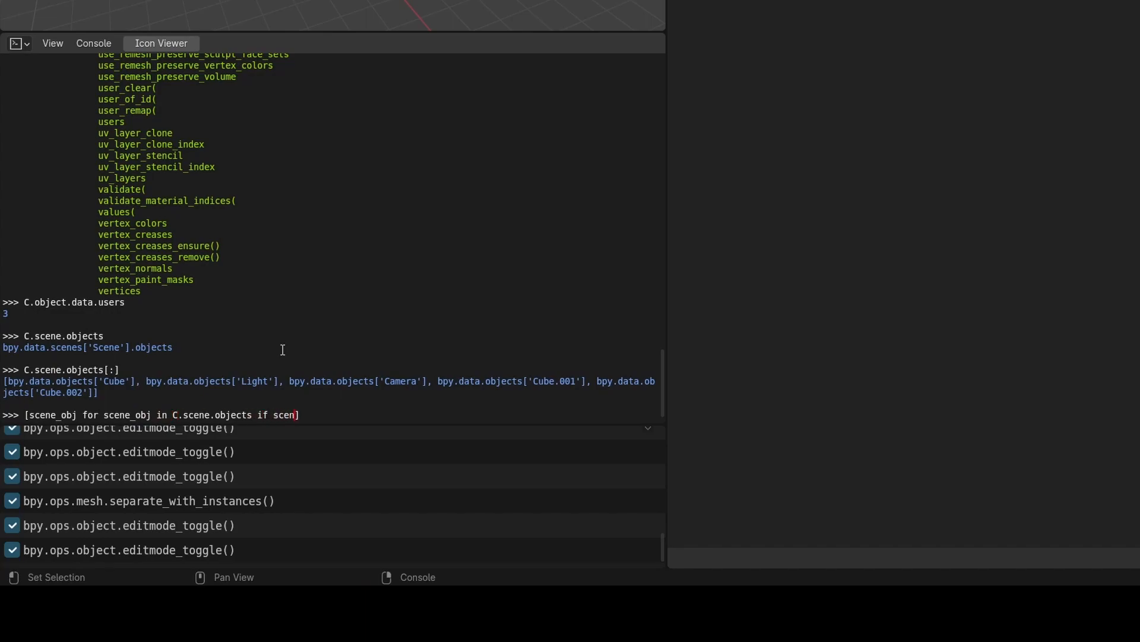
{"action": "type", "text": "e_obj.d"}
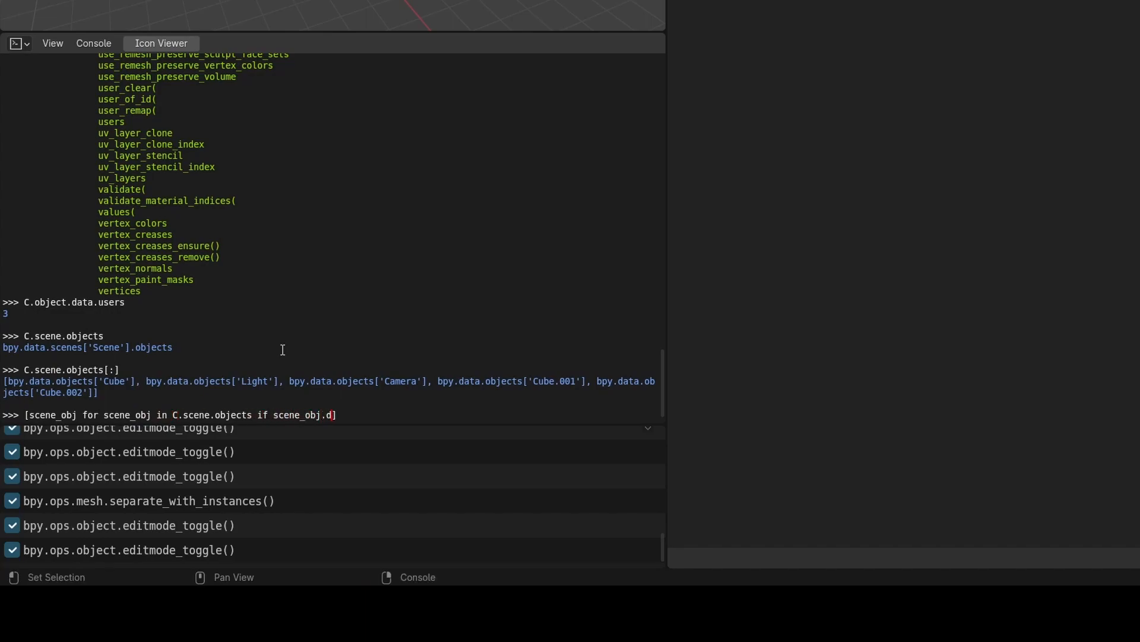
{"action": "type", "text": "ata ="}
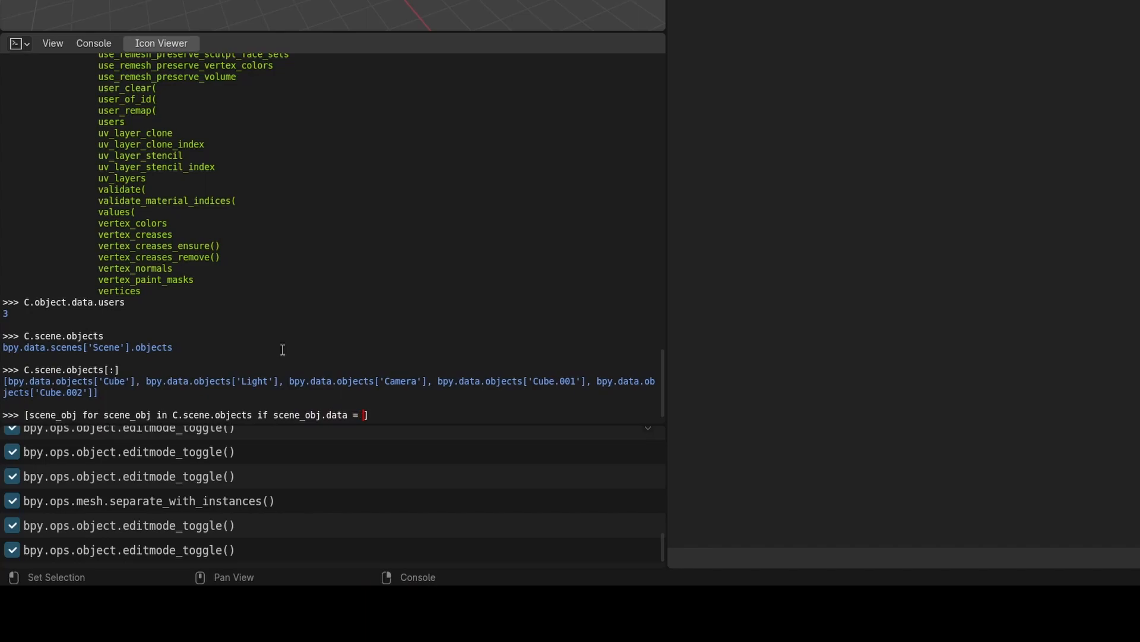
{"action": "type", "text": "scene"}
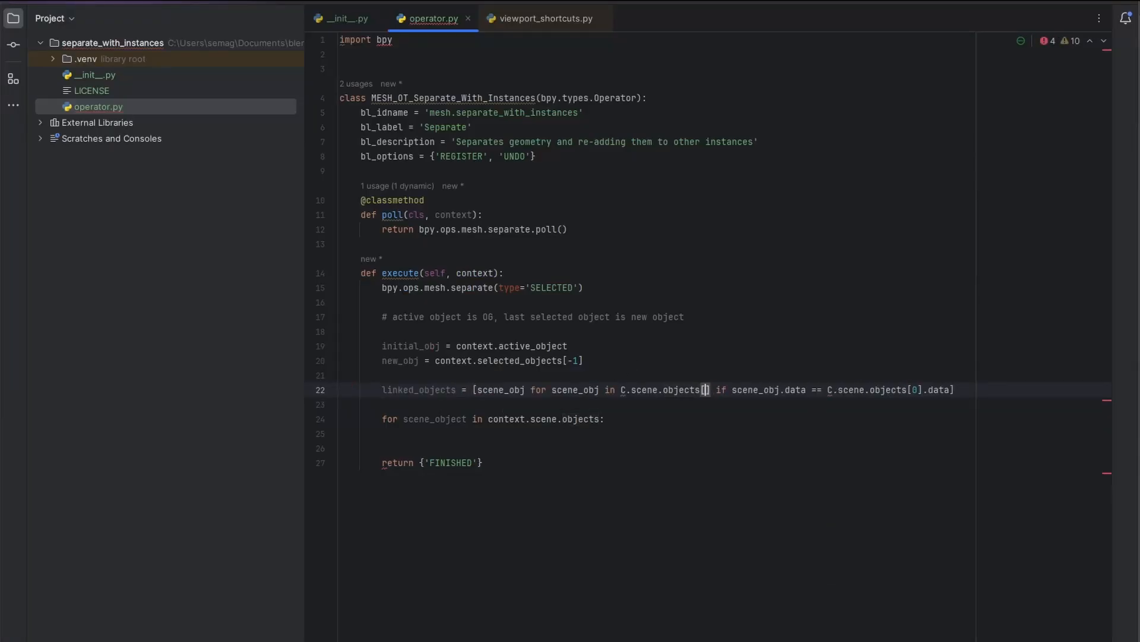
- Make linked_objects exclude initial_obj and match its data in the comprehension
{"action": "type", "text": "ontext.scene.objects[0].data"}
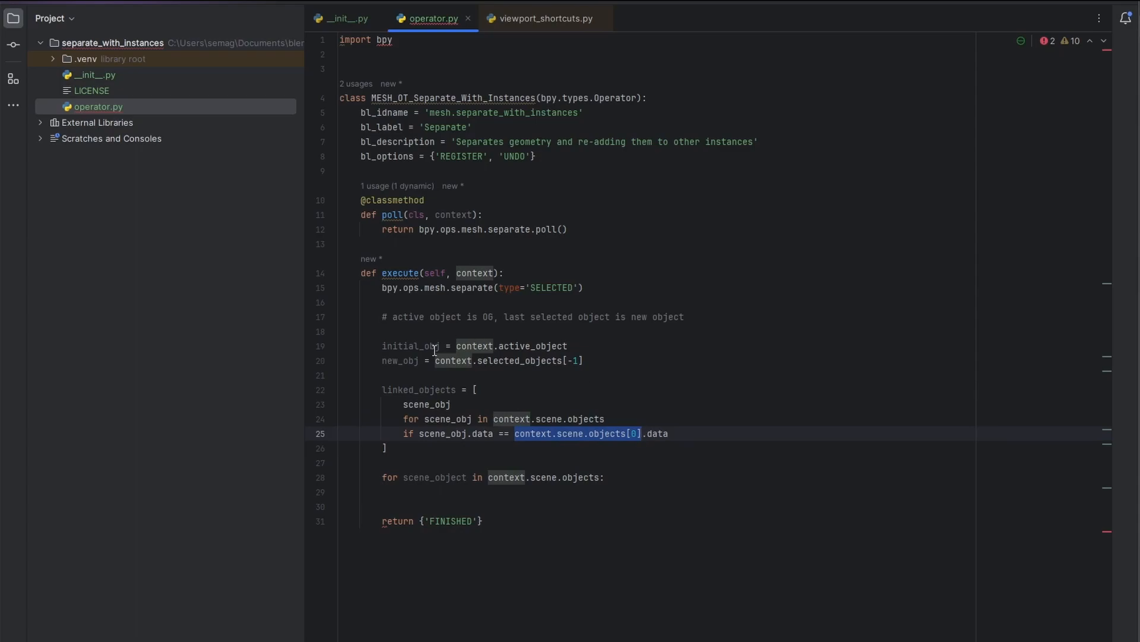
{"action": "type", "text": "initial_obj"}
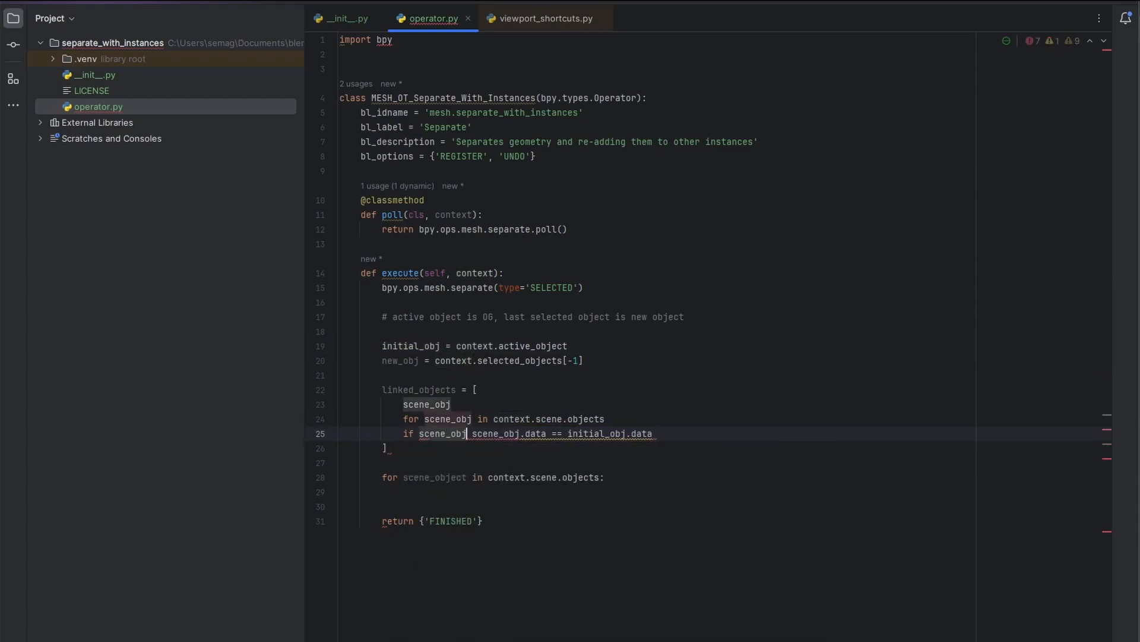
{"action": "type", "text": "!= initial_obj"}
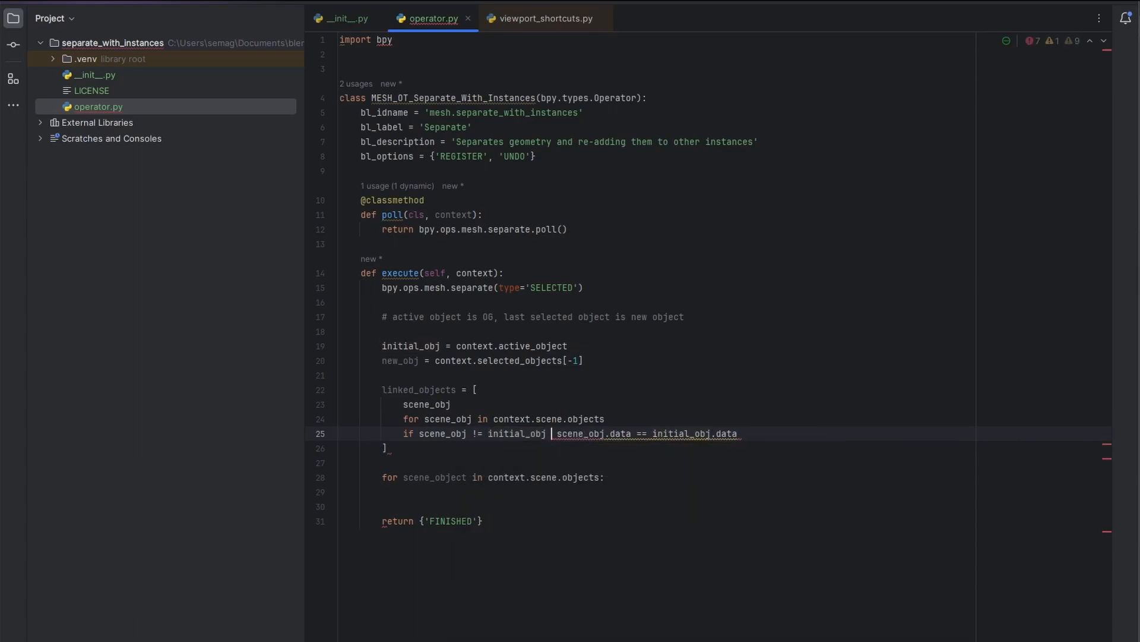
{"action": "type", "text": "and"}
{"action": "type", "text": "# get linked scene"}
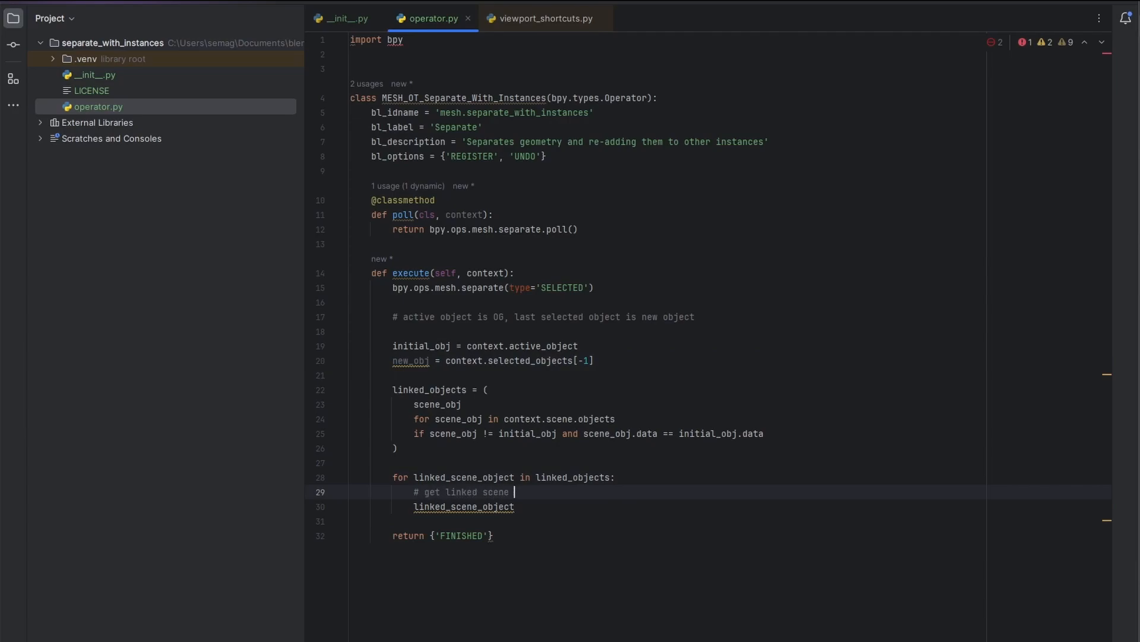
- Comment the plan to copy each object matrix and instance new_obj to its location, starting new_matrix
{"action": "type", "text": "object matrix, and instance"}
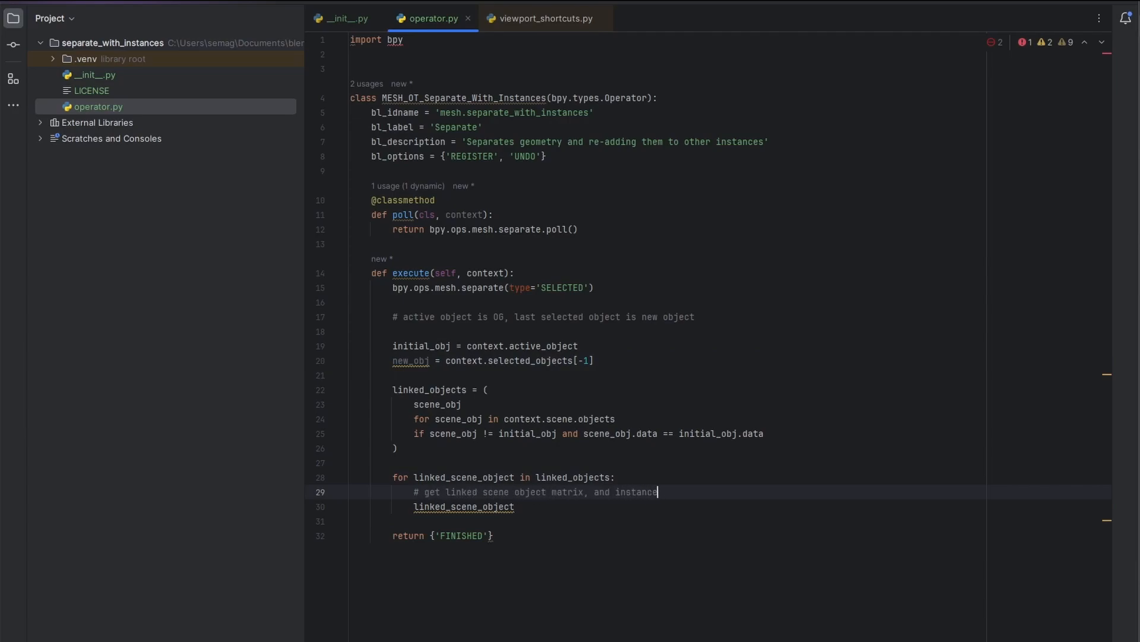
{"action": "type", "text": "new_obj to its location"}
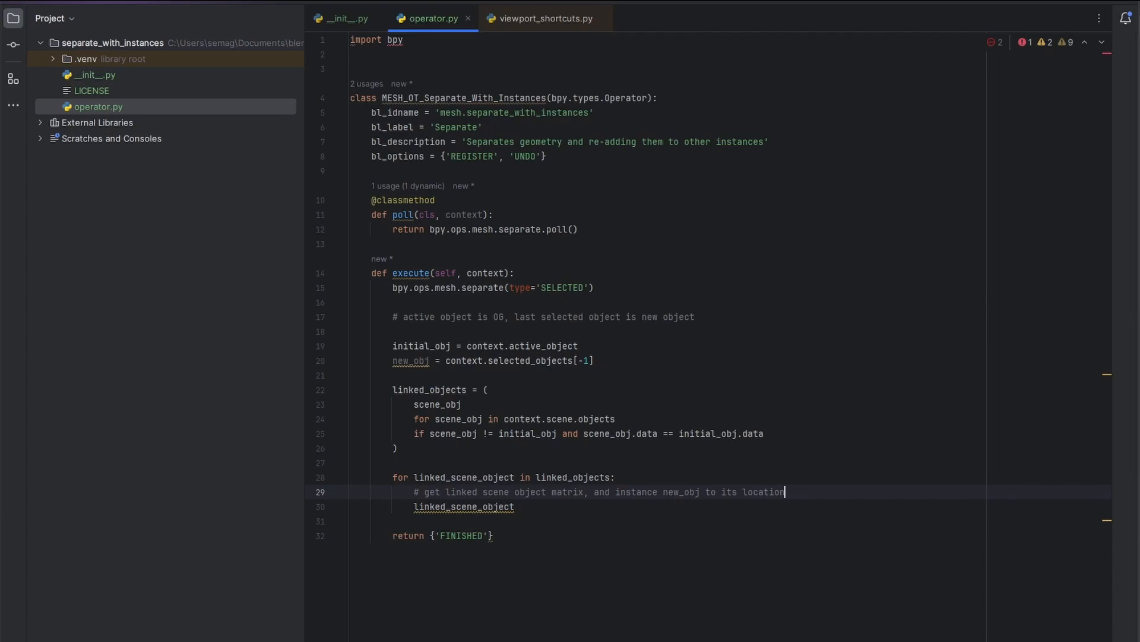
{"action": "type", "text": "new_matrix ="}
{"action": "type", "text": "with"}
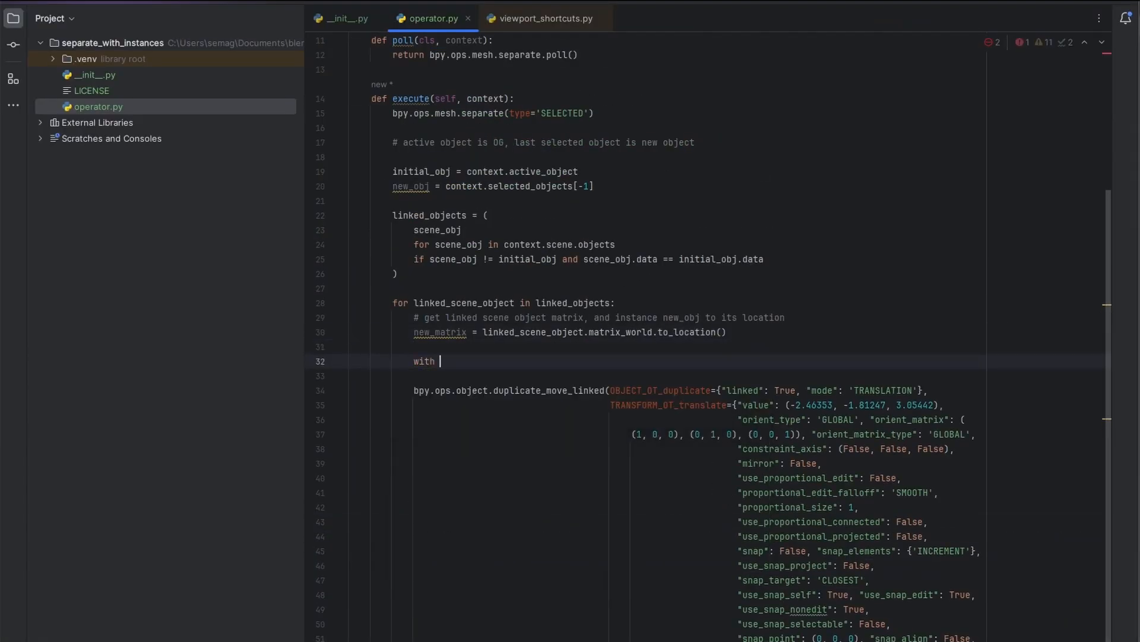
- Write the with context.temp_override(selected_objects=[new_obj]) block duplicating new_obj as a linked instance
{"action": "type", "text": "context.temp_over"}
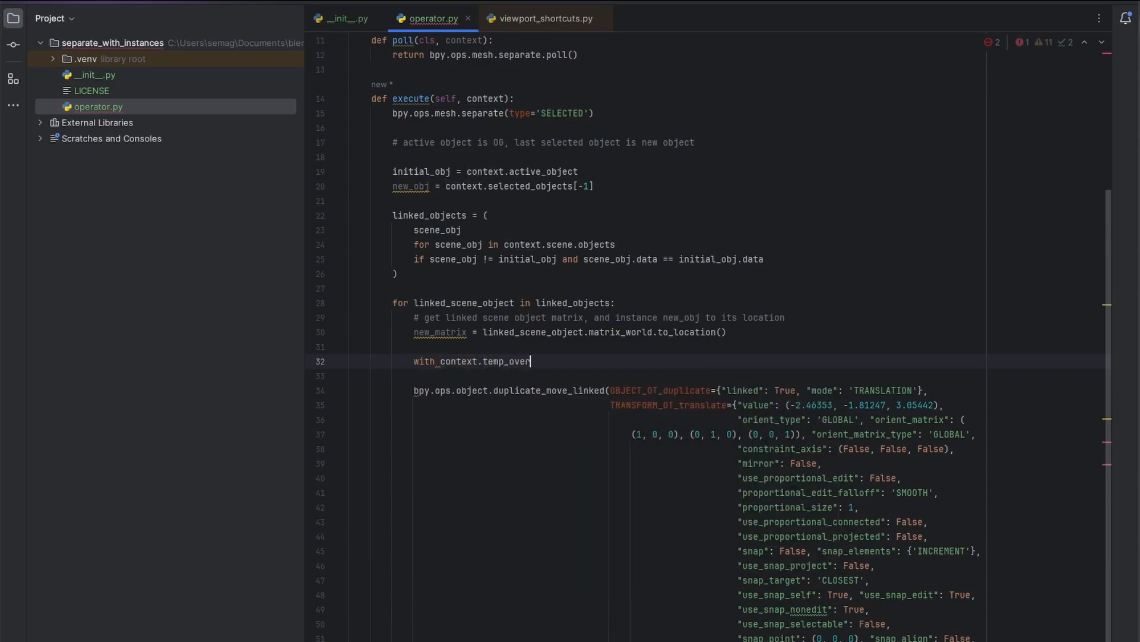
{"action": "type", "text": "ride()"}
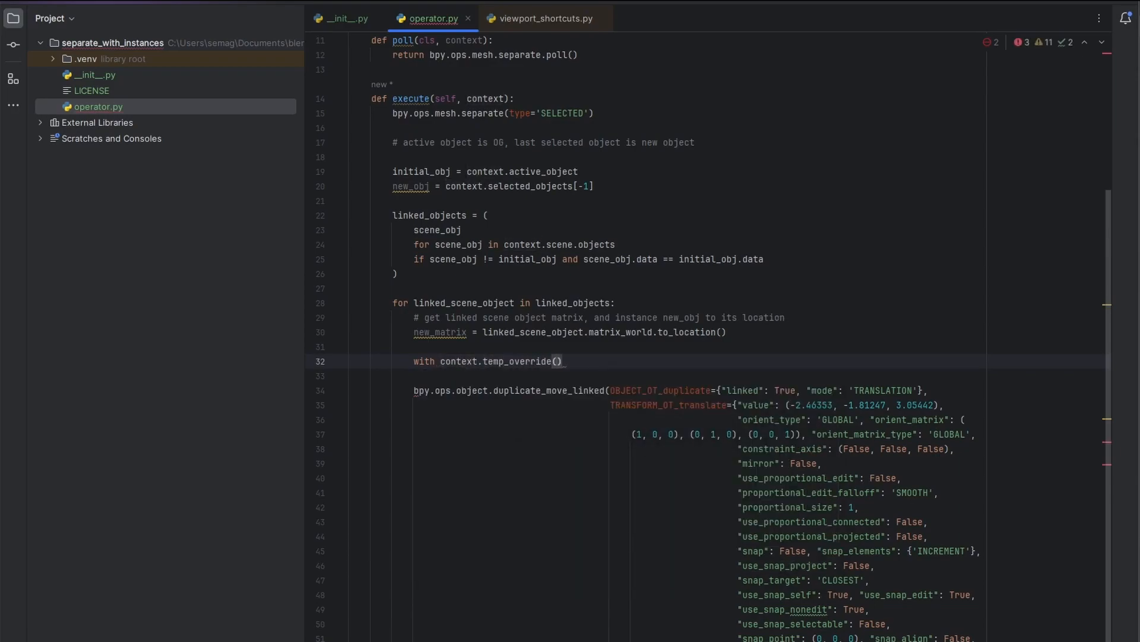
{"action": "type", "text": "selected_objects=[new_obj"}
{"action": "left_click", "coordinate": [728, 375]}
{"action": "type", "text": "bpy.ops.object.duplicate(linked=False"}
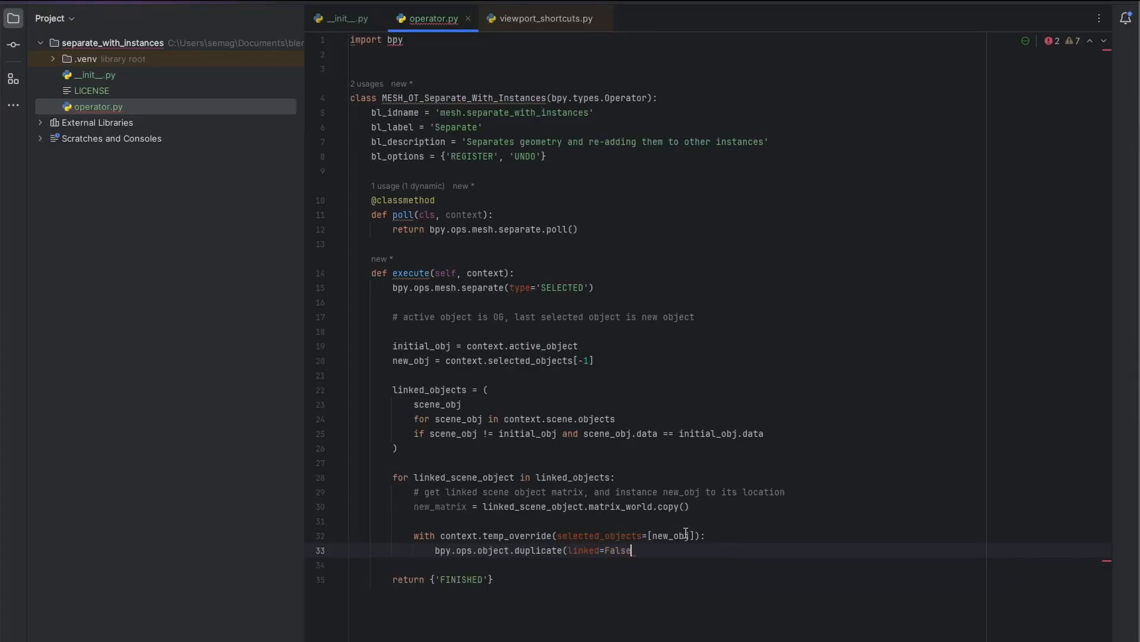
{"action": "type", "text": "True)"}
{"action": "type", "text": "instanced_obj.matrix_world = new_matrix"}
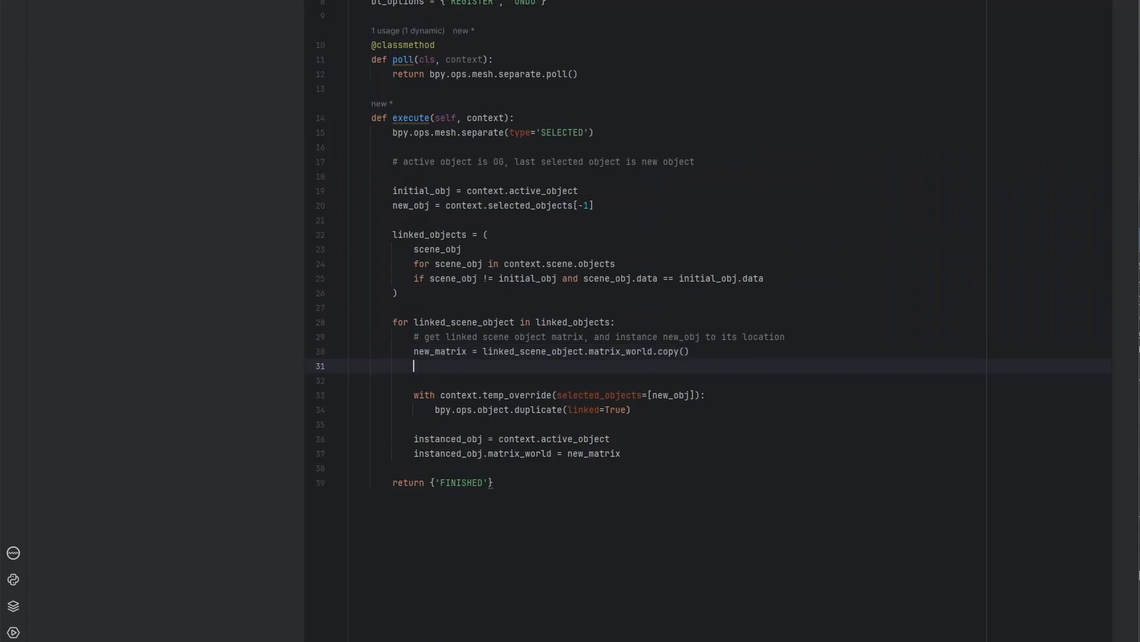
- Wrap the linked duplicate in editmode_toggle calls, copy the matrix to new_obj and select_set(True) it
{"action": "type", "text": "bpy.ops.object.editmode_toggle()"}
{"action": "type", "text": "new_obj.select"}
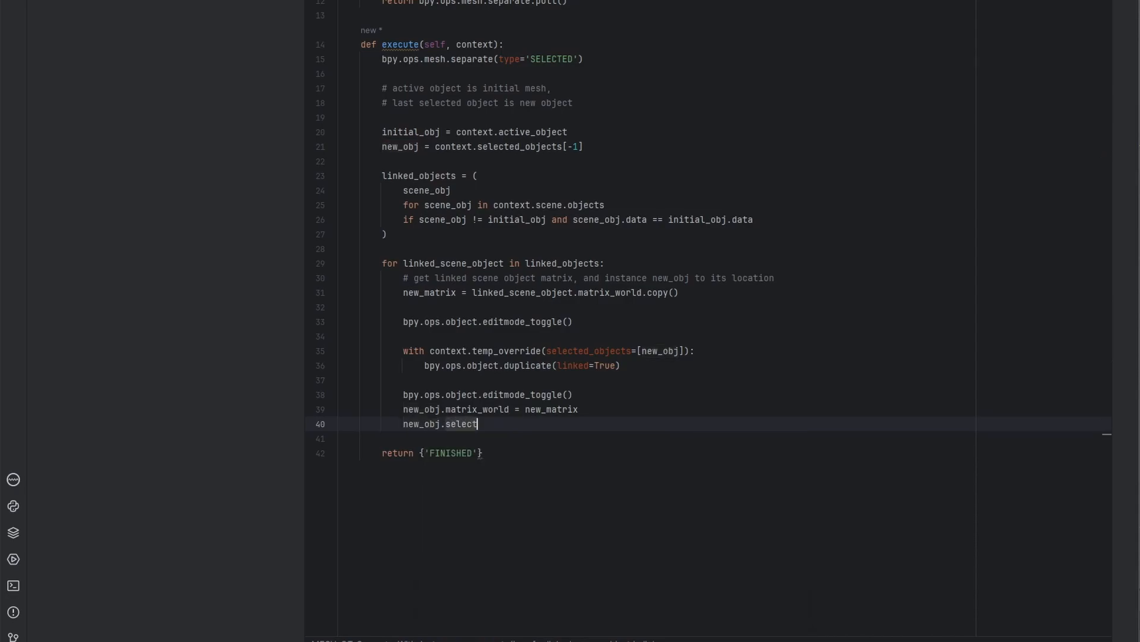
{"action": "type", "text": "_set(True)"}
{"action": "type", "text": "type"}
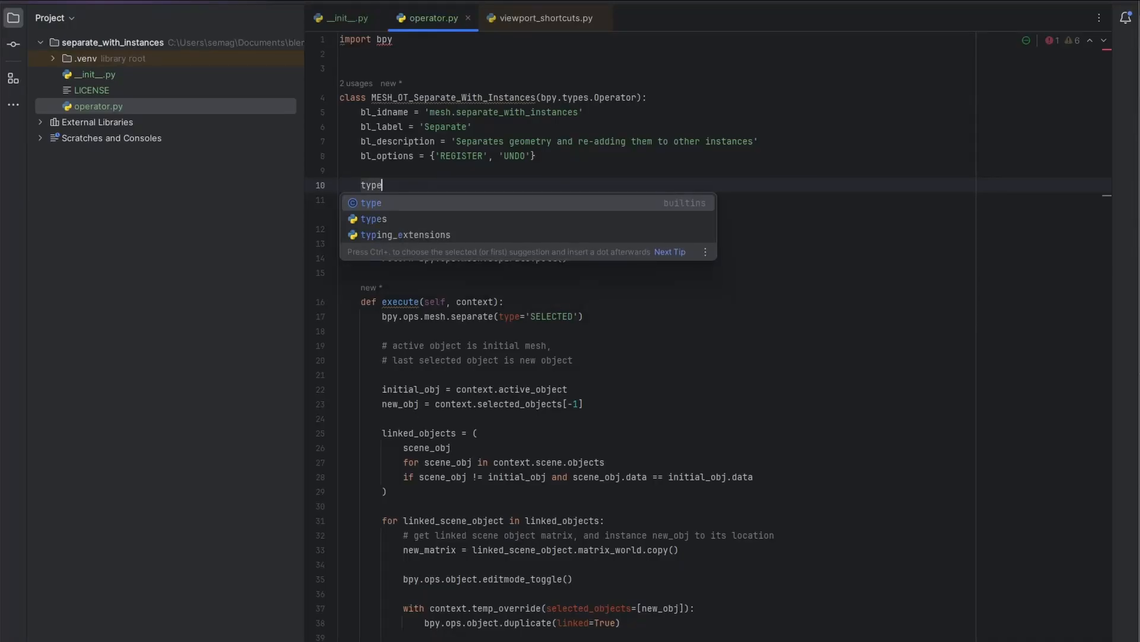
- Define a 'type' EnumProperty with SELECTED/Selection, MATERIAL/By Material, LOOSE/By Loose Parts, default SELECTED, used by separate
{"action": "type", "text": ": bpy.props.EnumProperty("}
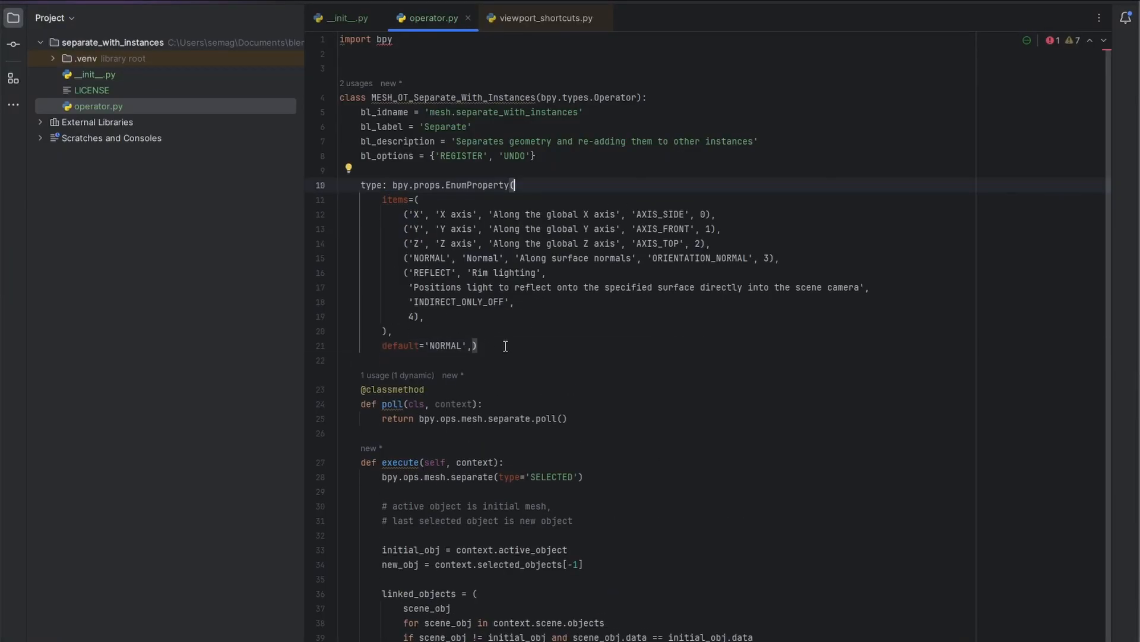
{"action": "type", "text": "SELECTED"}
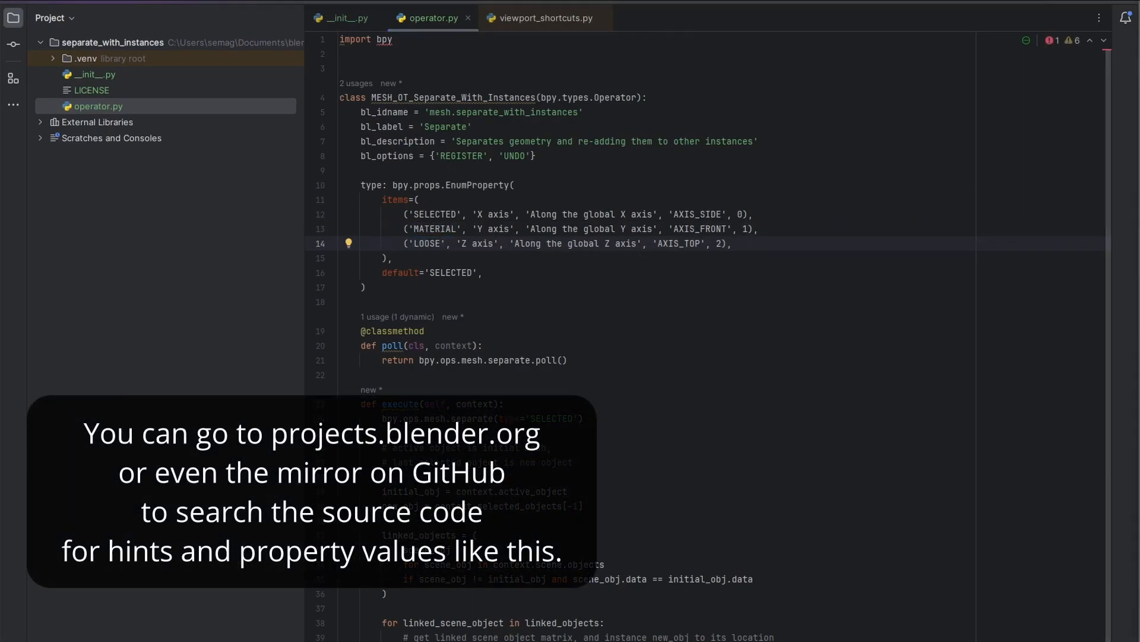
{"action": "double_click", "coordinate": [492, 213]}
{"action": "type", "text": "Selection"}
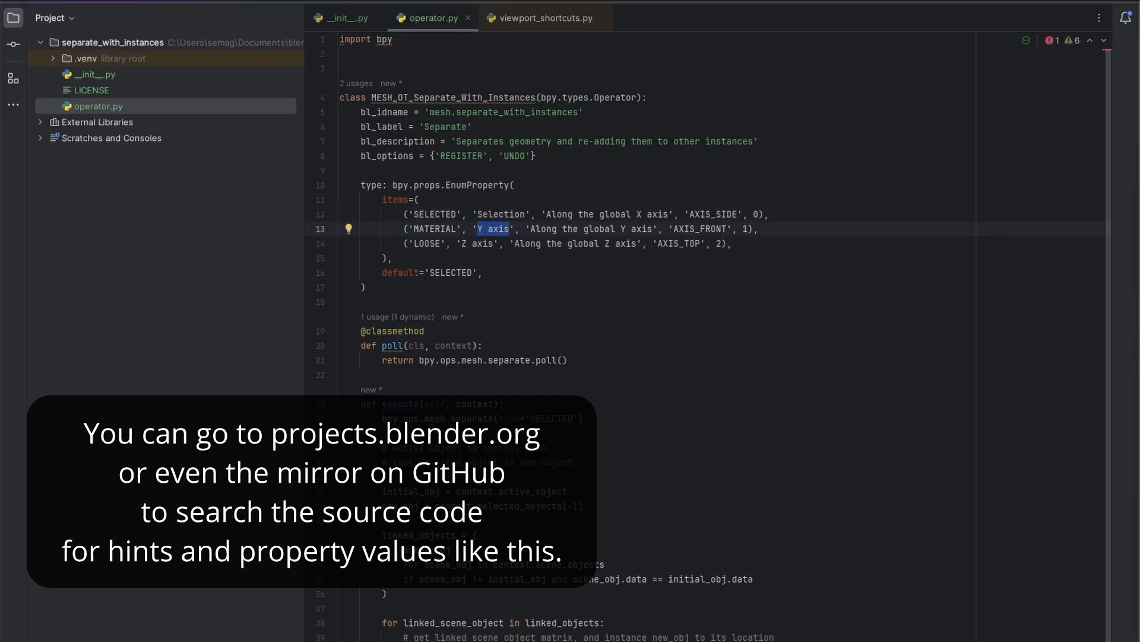
{"action": "type", "text": "By Material"}
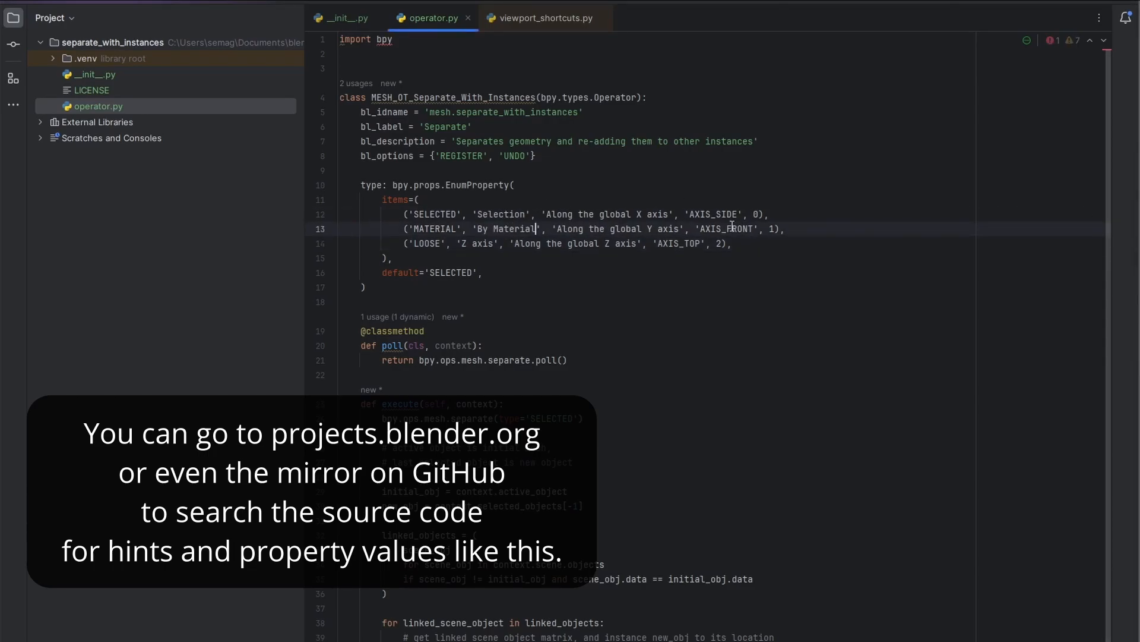
{"action": "type", "text": "By Loose Parts"}
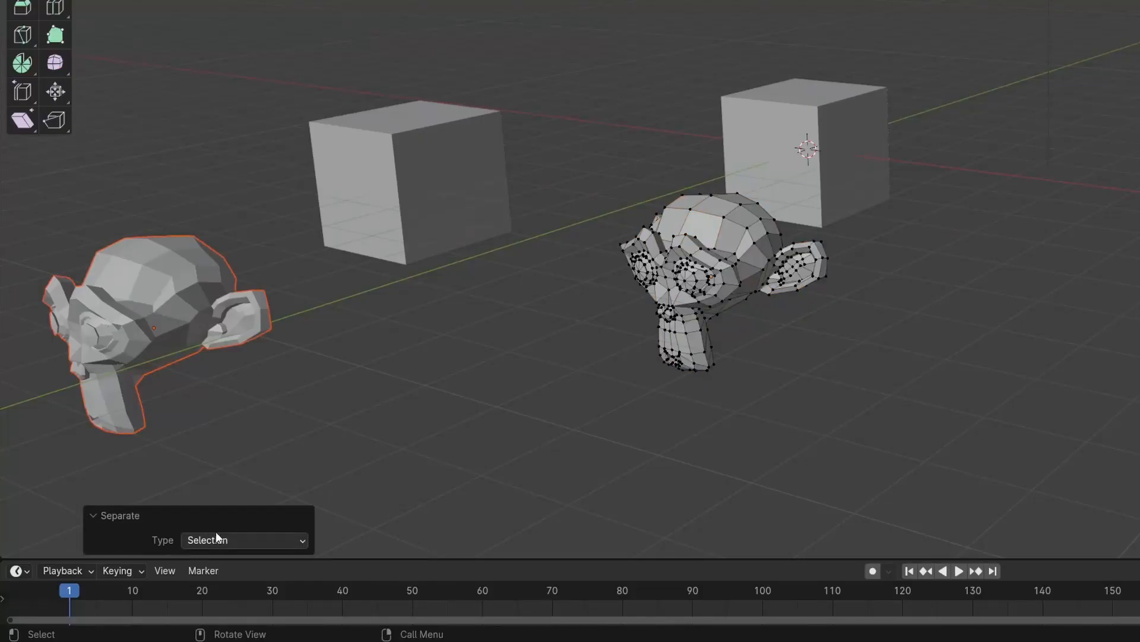
{"action": "left_click", "coordinate": [243, 539]}
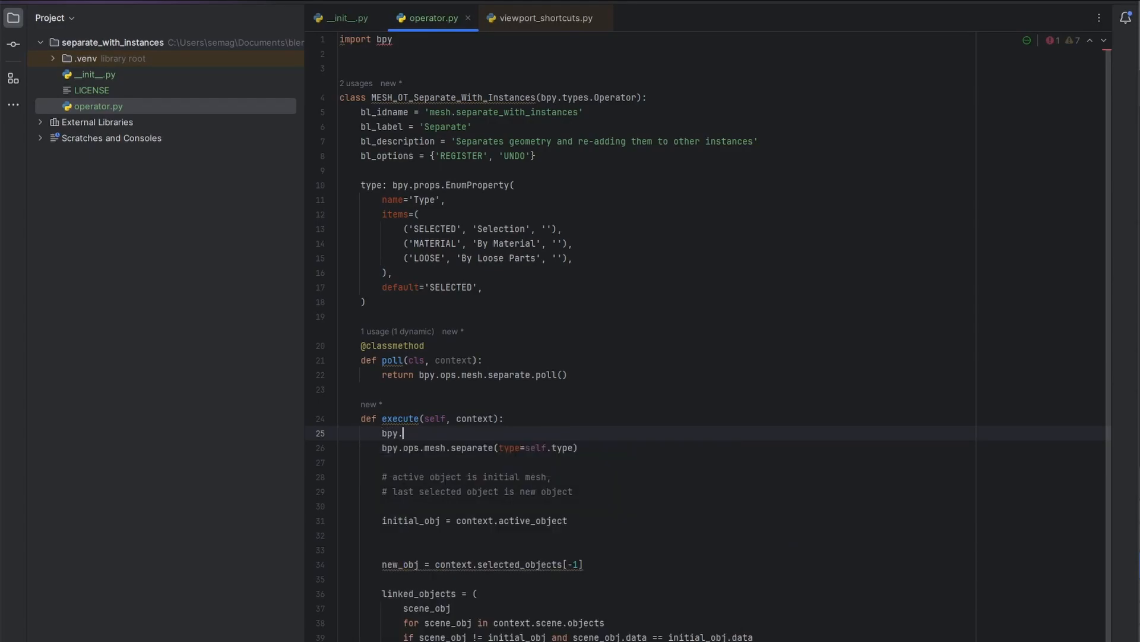
- Collect the newly separated objects via bpy.ops.object.select and context.view_layer.object
{"action": "type", "text": "ops.object.s"}
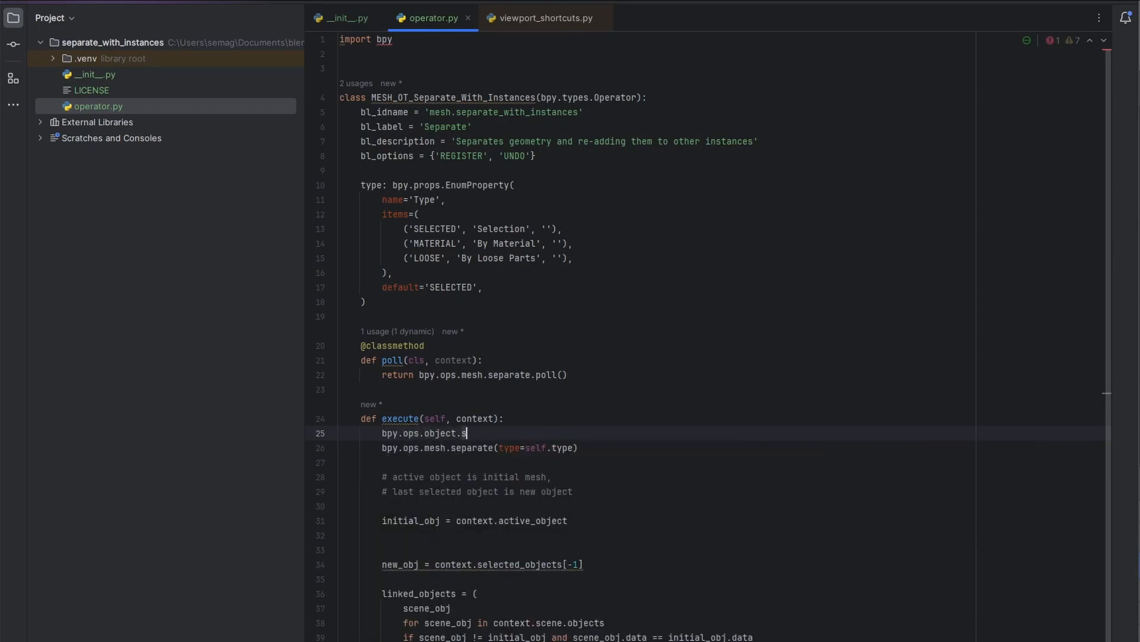
{"action": "type", "text": "elect()"}
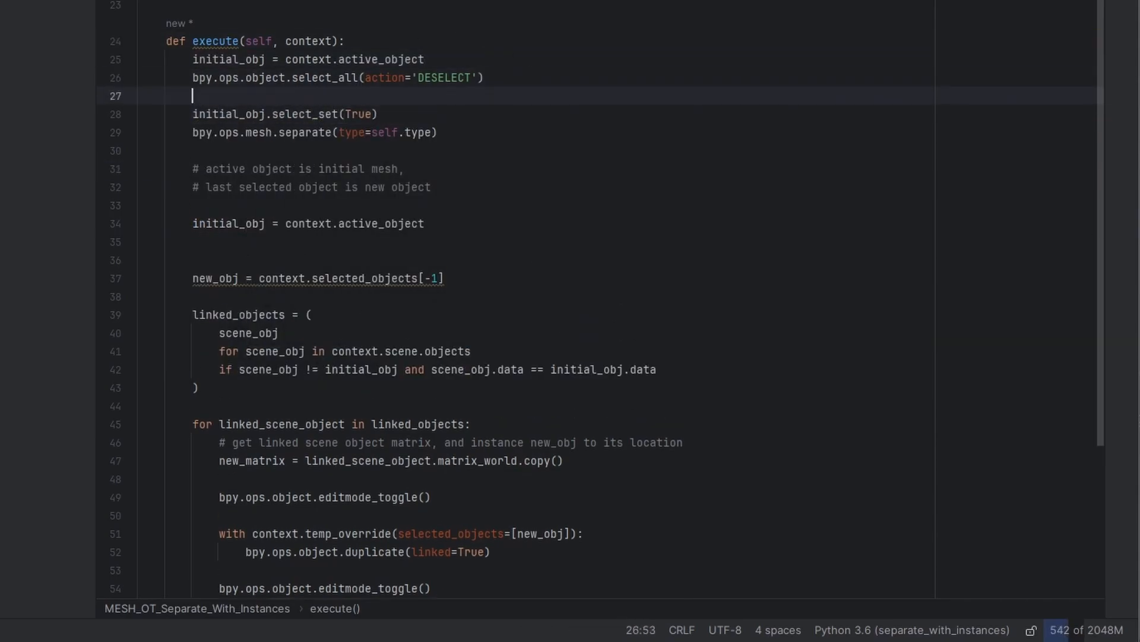
{"action": "type", "text": "context.view_layer.objects.active = initial_obj"}
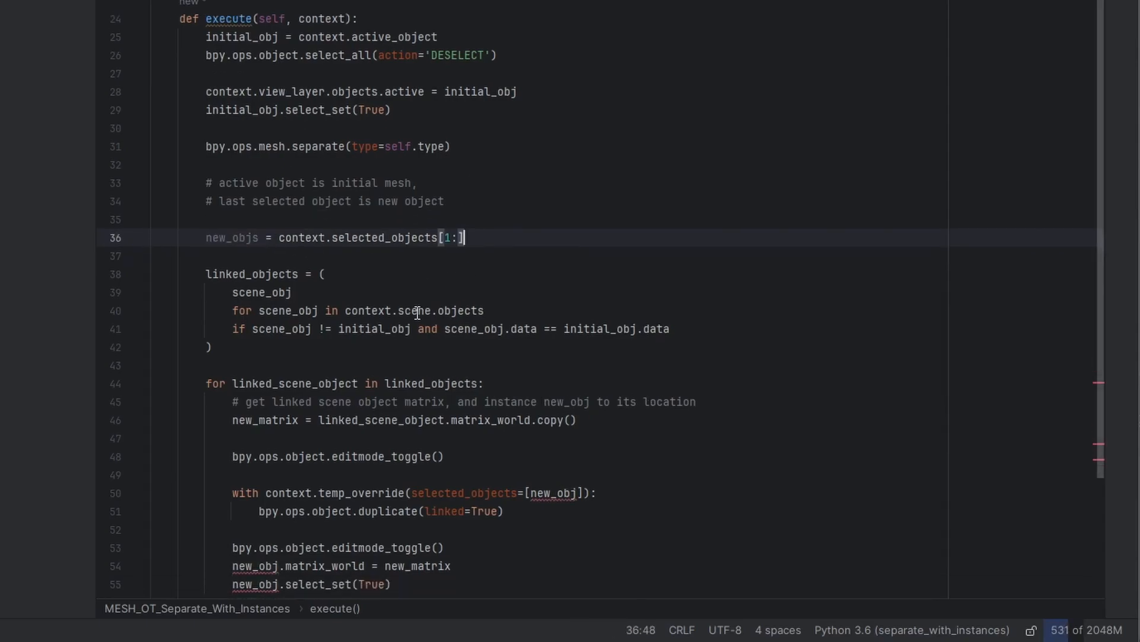
{"action": "scroll", "scroll_direction": "down", "scroll_amount": 3}
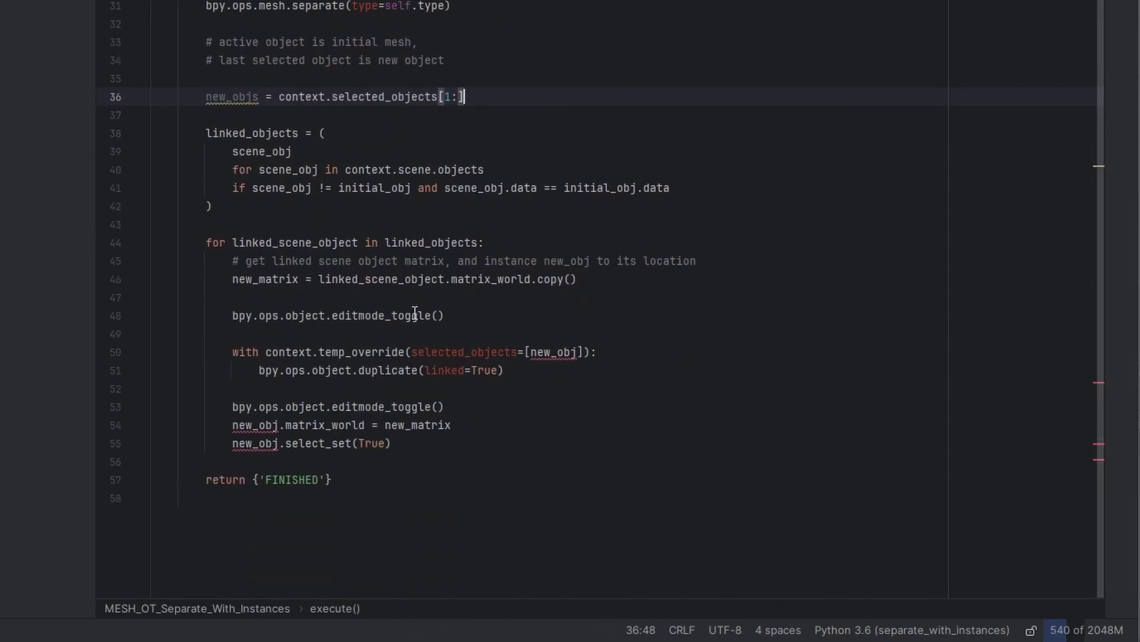
- Wrap the linked-duplicate body in a 'for' loop over new_objs, indenting it under the new loop
{"action": "type", "text": "for new_obj in new_objs:"}
{"action": "left_click", "coordinate": [265, 132]}
{"action": "type", "text": "["}
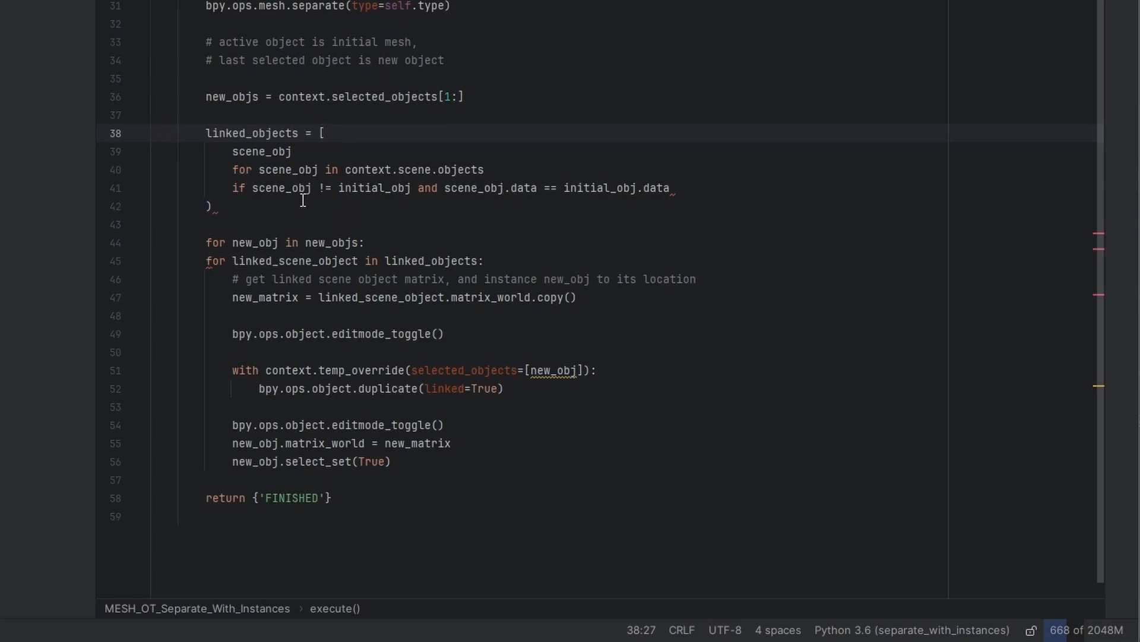
{"action": "left_click_drag", "start_coordinate": [206, 260], "coordinate": [446, 425]}
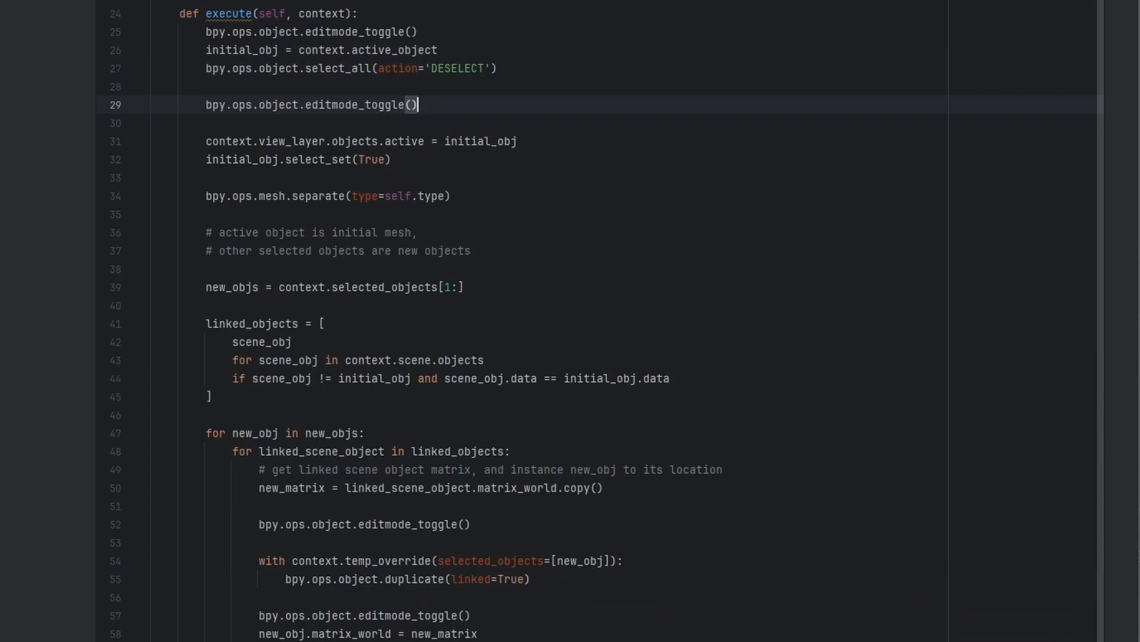
{"action": "key", "text": "Enter"}
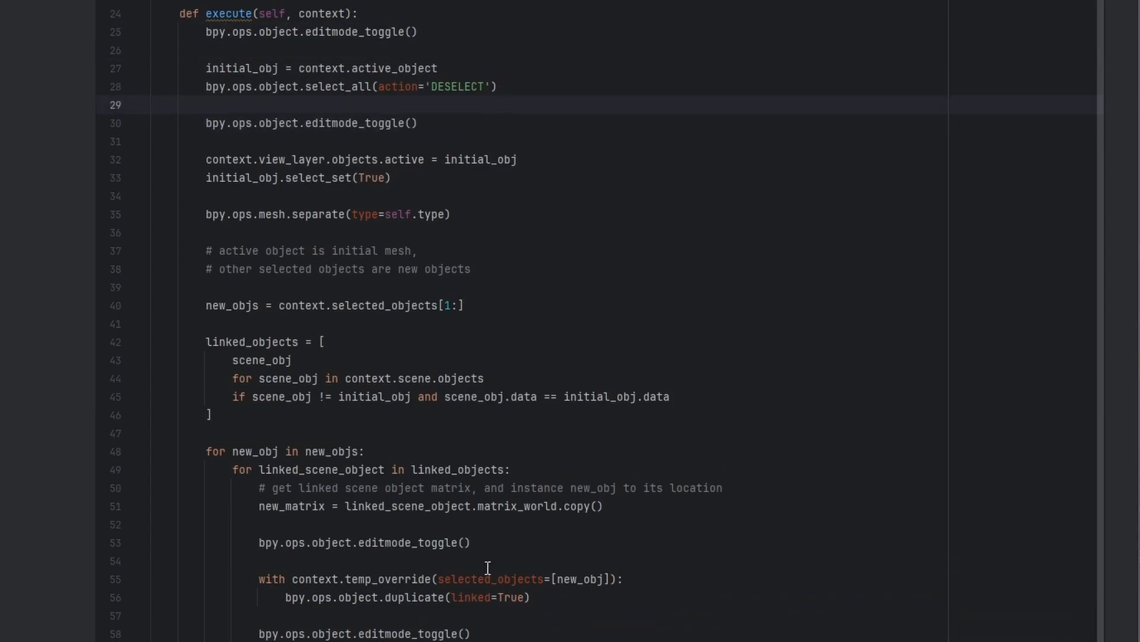
{"action": "scroll", "scroll_direction": "down", "scroll_amount": 3}
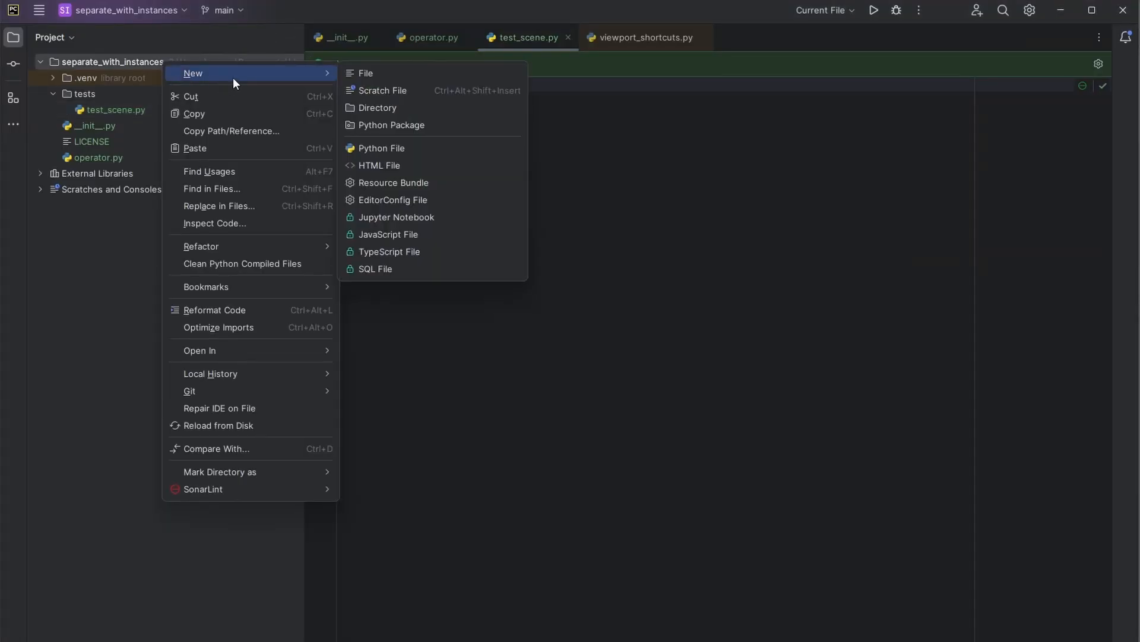
- Create a new Python file named zip and write the add-on zip build script
{"action": "left_click", "coordinate": [382, 148]}
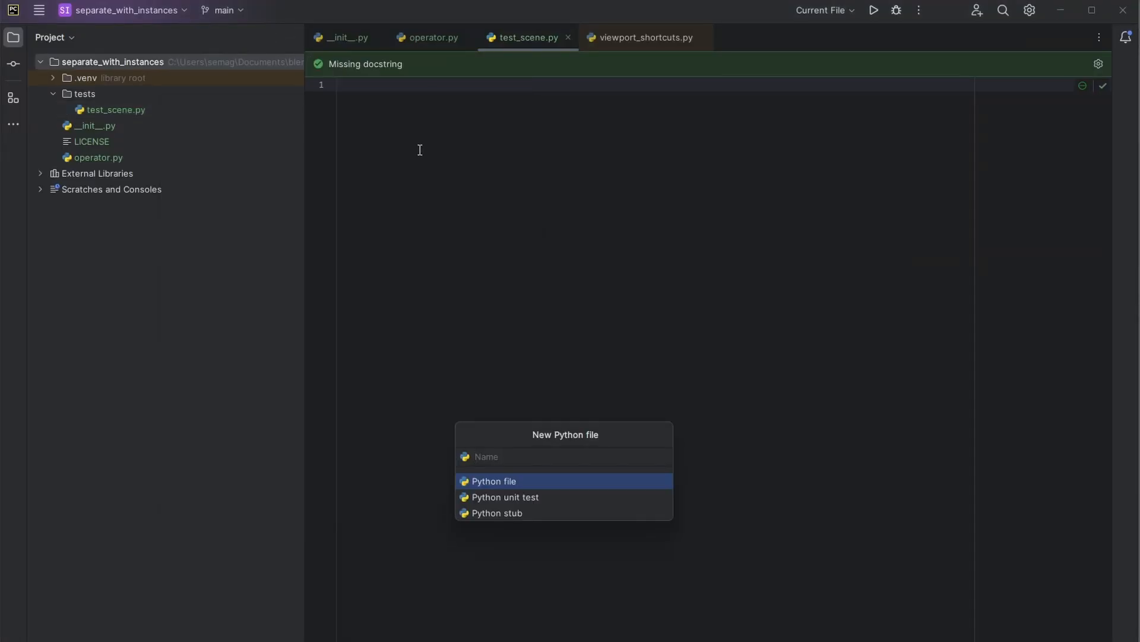
{"action": "type", "text": "zip"}
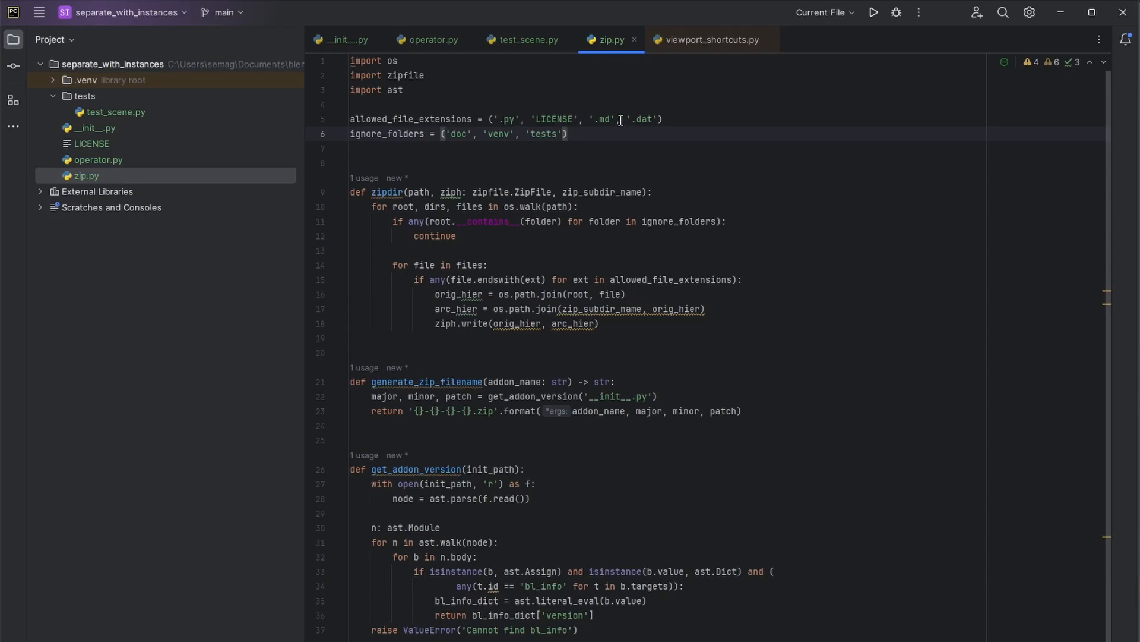
{"action": "left_click_drag", "start_coordinate": [615, 119], "coordinate": [661, 119]}
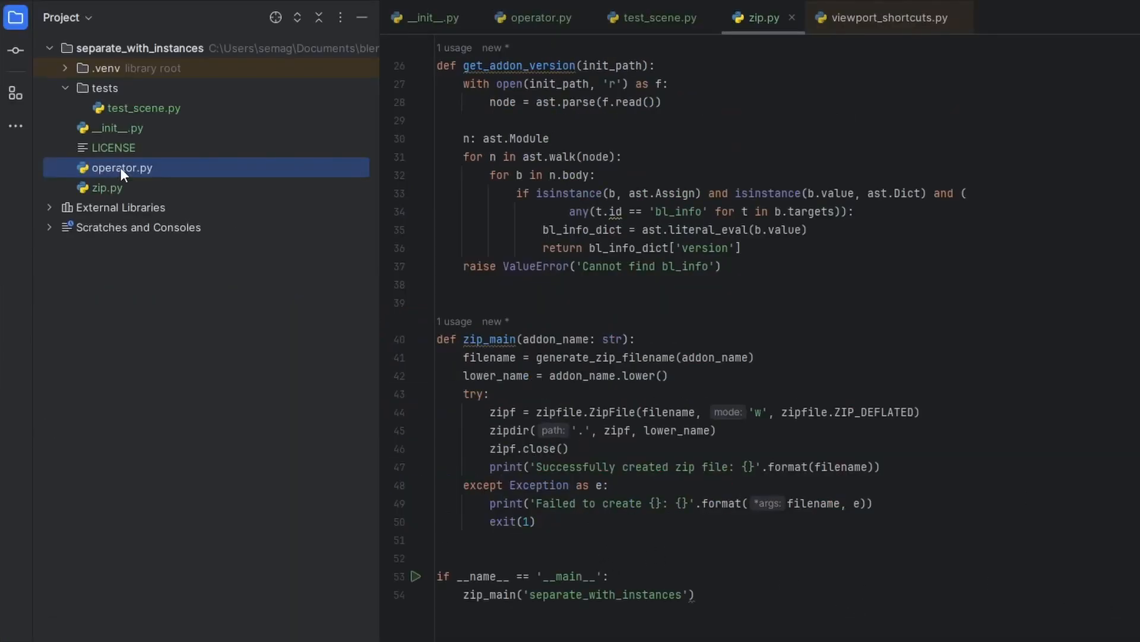
- Rename operator.py to separate_operator.py via Refactor > Rename, then run the zip script
{"action": "right_click", "coordinate": [121, 168]}
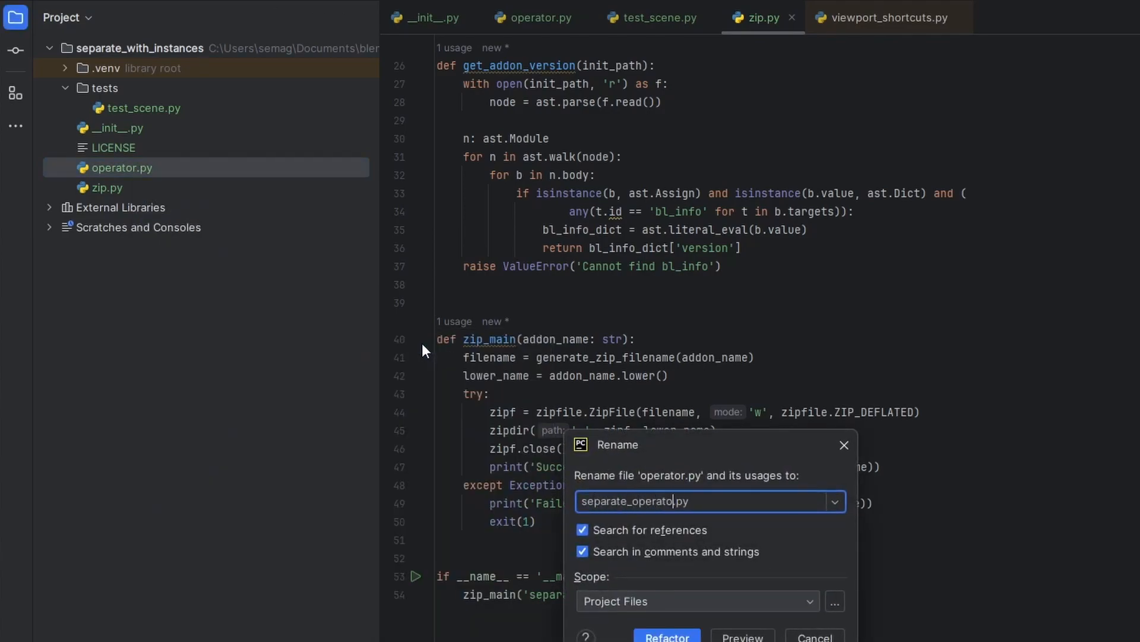
{"action": "left_click", "coordinate": [668, 637]}
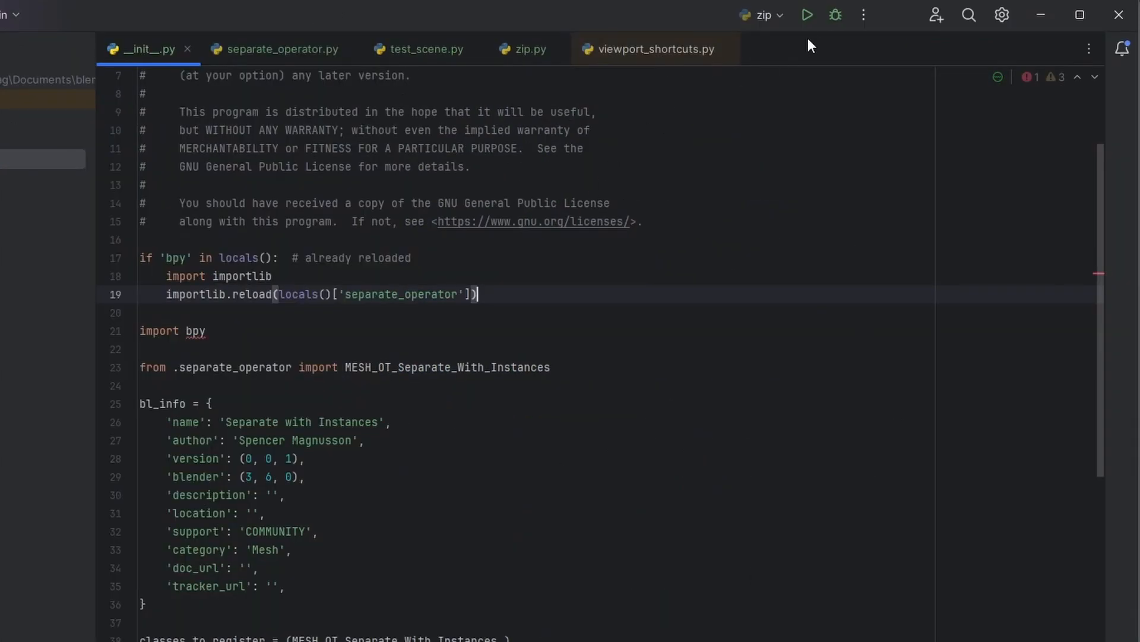
{"action": "left_click", "coordinate": [808, 16]}
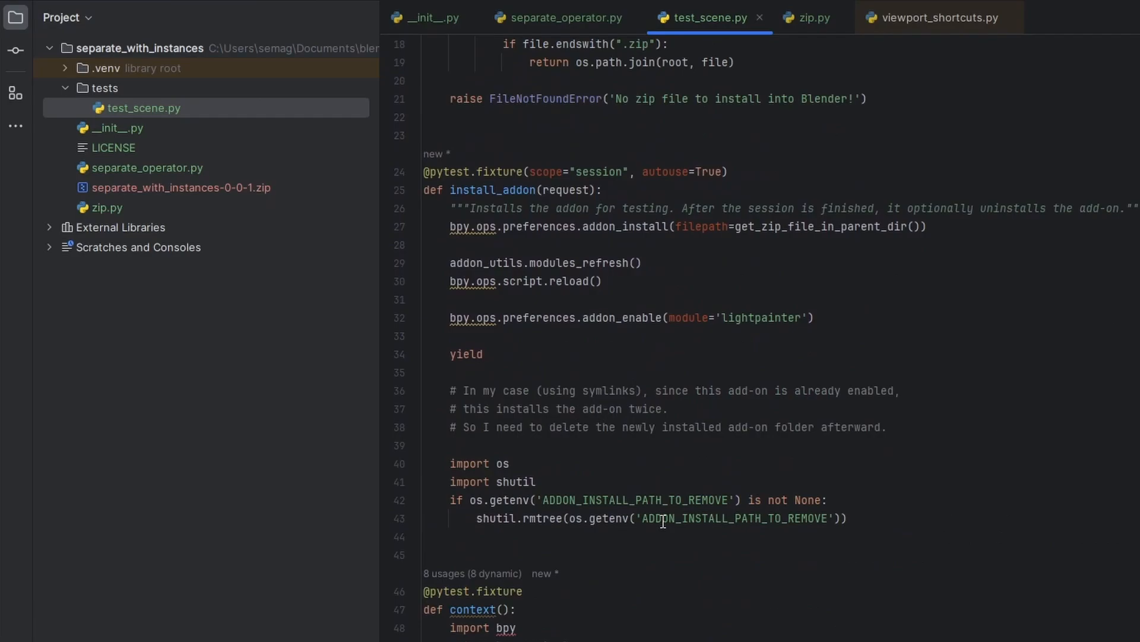
- Scroll test_scene.py down to the install_addon fixture
{"action": "scroll", "scroll_direction": "down", "scroll_amount": 3}
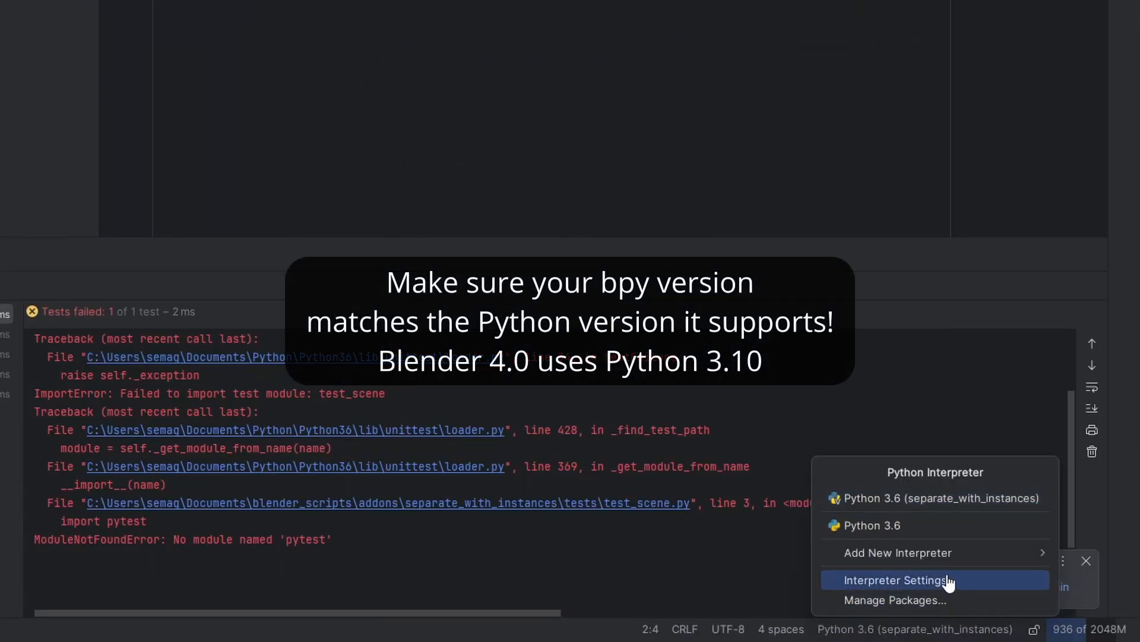
- Add a local Python 3.10 interpreter based on Blender 4.0's bundled python and install bpy requirements
{"action": "left_click", "coordinate": [897, 580]}
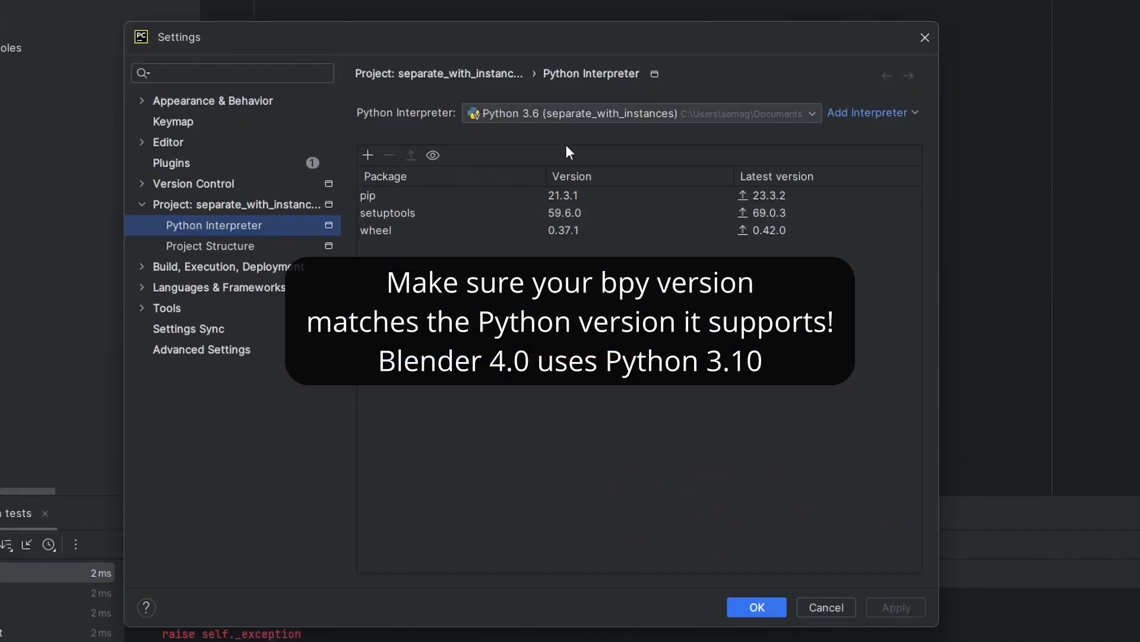
{"action": "left_click", "coordinate": [872, 112]}
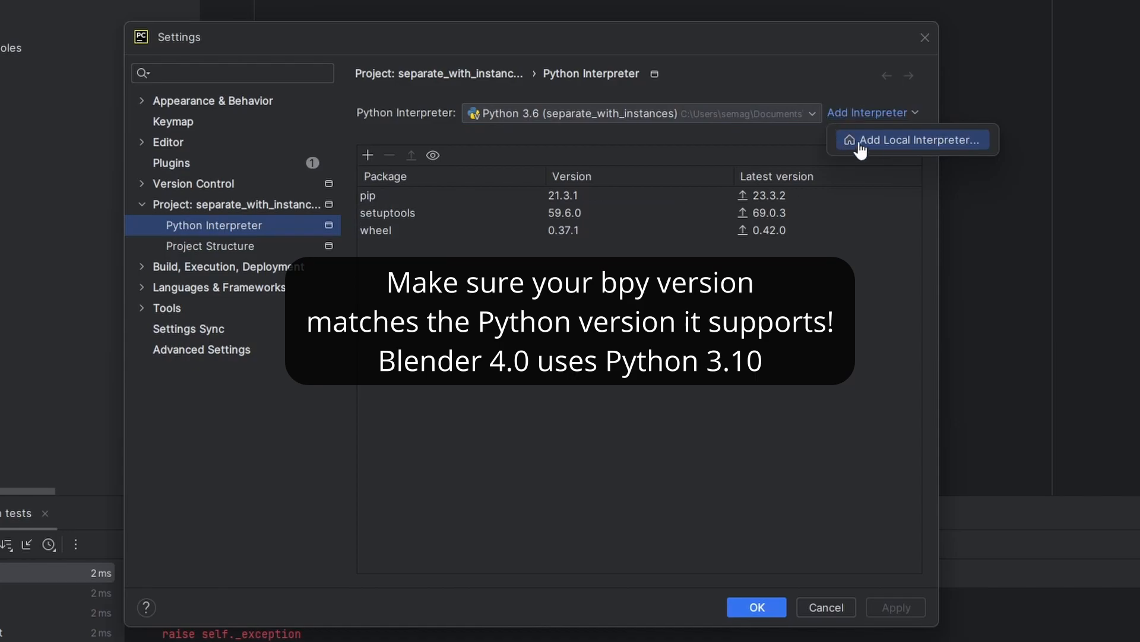
{"action": "left_click", "coordinate": [920, 140]}
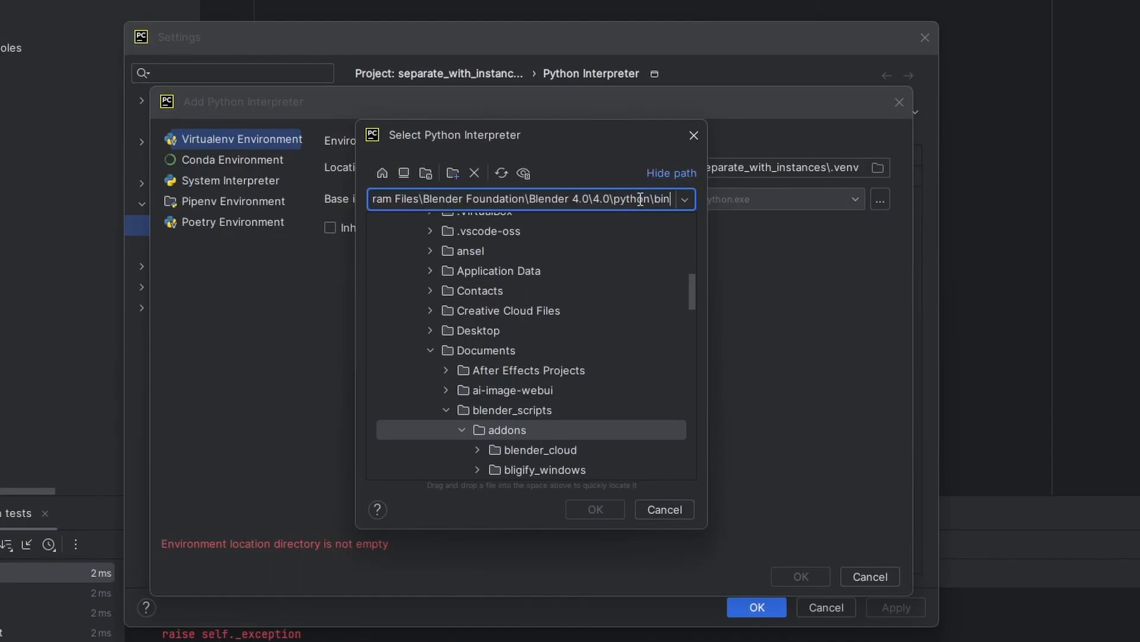
{"action": "left_click", "coordinate": [549, 282]}
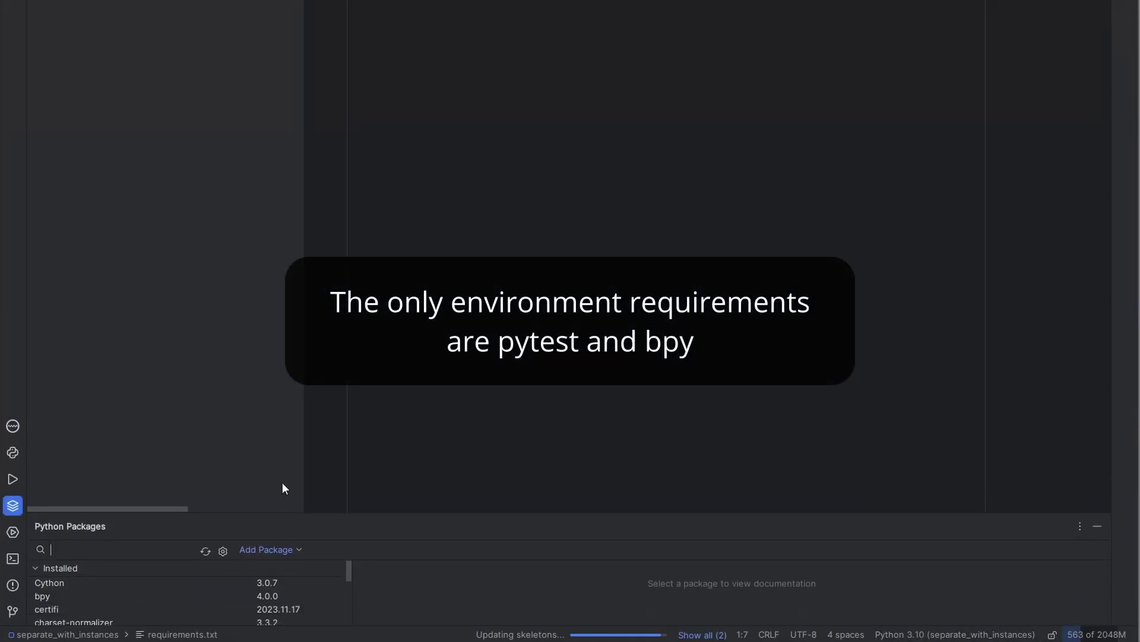
{"action": "type", "text": "py"}
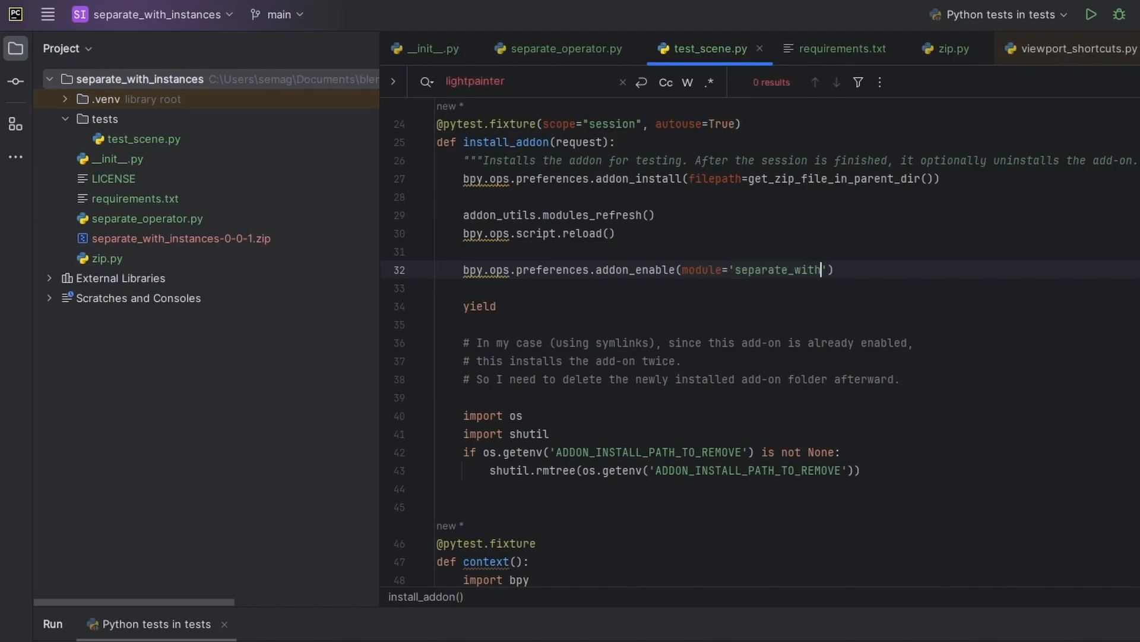
- Enable 'separate_with_instances' in the fixture and add ADDON_INSTALL_PATH_TO_REMOVE=...\Blender\4.0\scripts\addons to the test configuration
{"action": "type", "text": "_instances"}
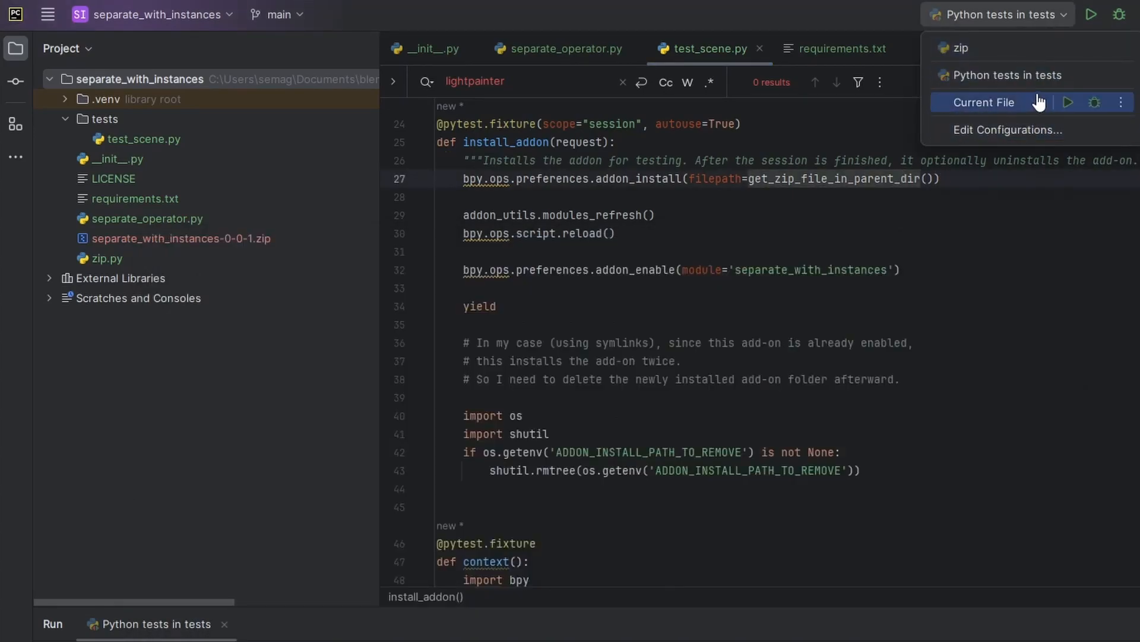
{"action": "left_click", "coordinate": [1007, 129]}
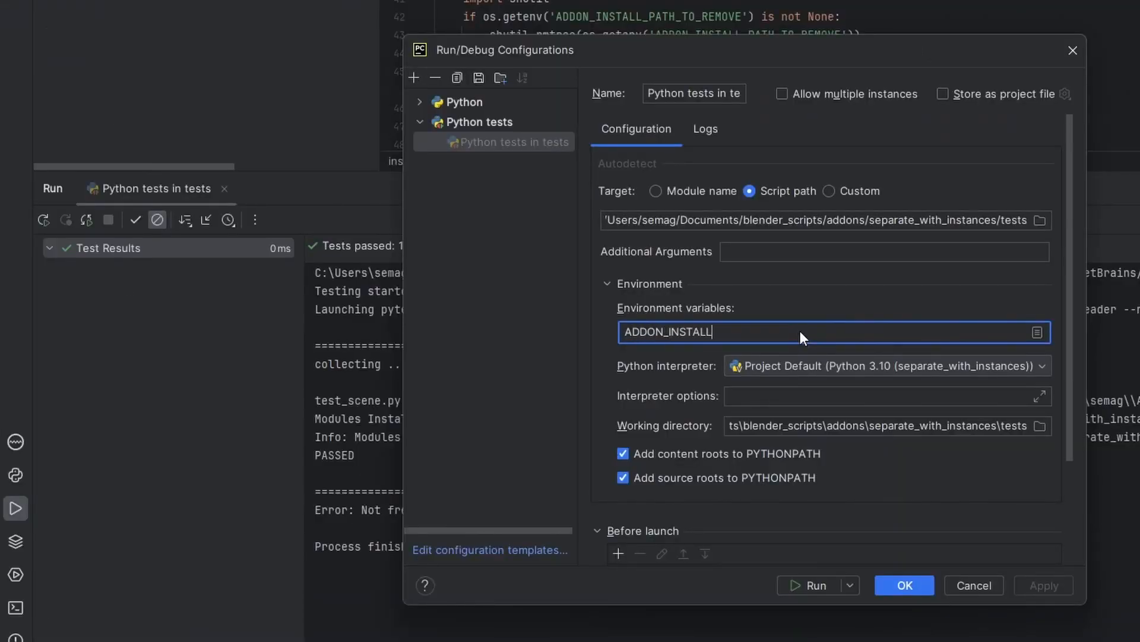
{"action": "type", "text": "_PATH_TO_REMOVE"}
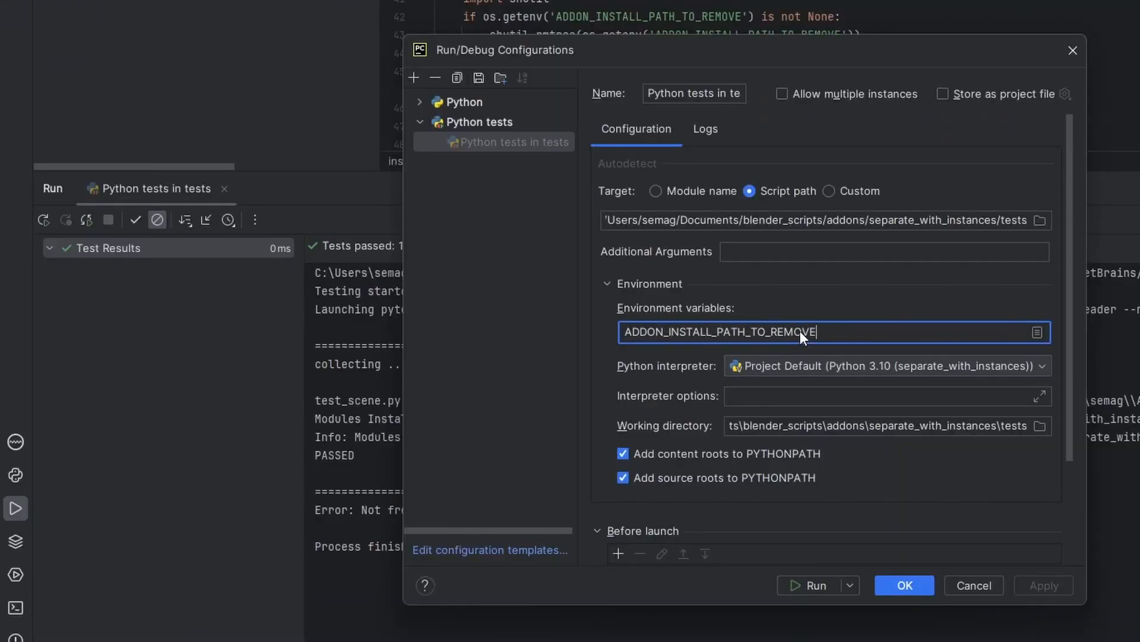
{"action": "type", "text": "=C:\\Users\\semag\\AppData\\Roaming\\Blender Foundation\\Blender\\4.0\\scripts\\addons"}
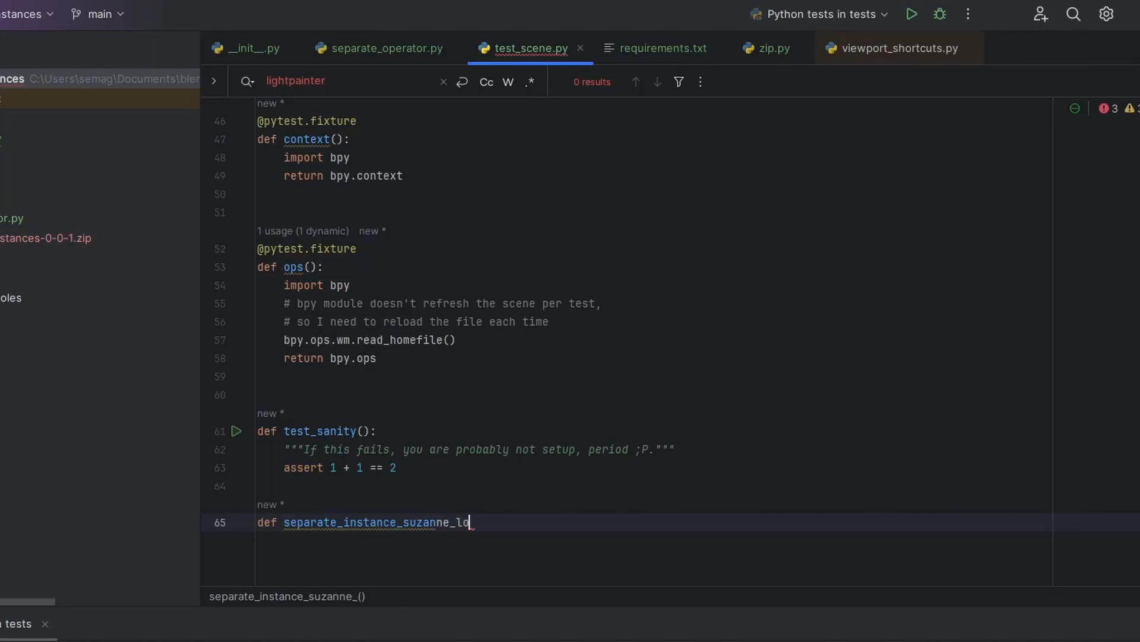
- Start def separate_instance_loose_parts( below test_sanity
{"action": "type", "text": "ose_parts"}
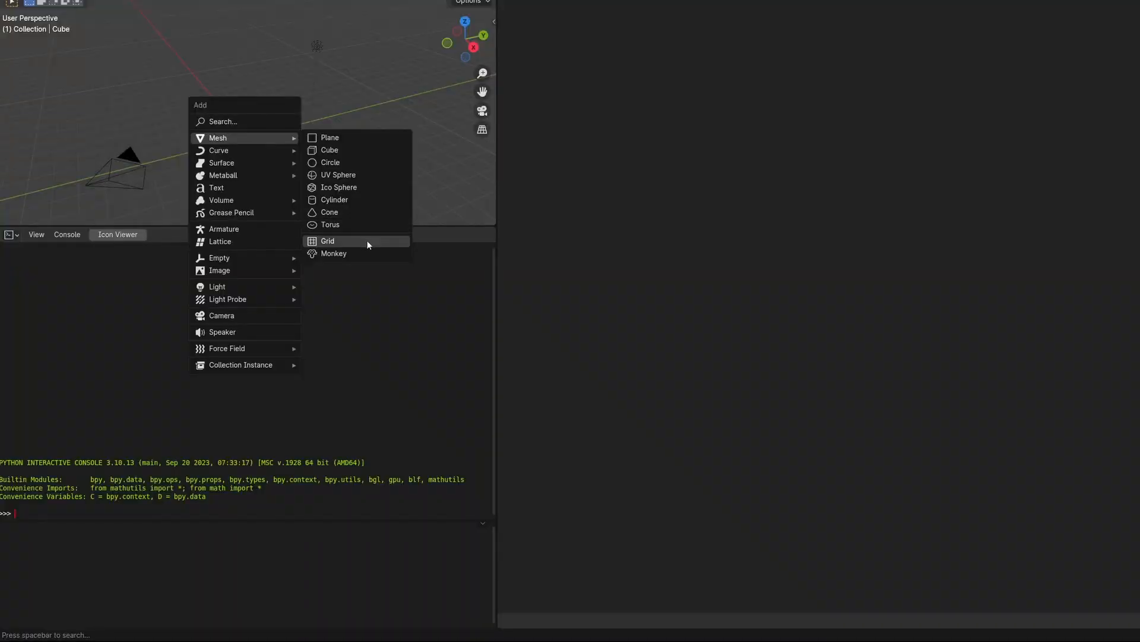
- Add a Monkey mesh and copy its primitive_monkey_add line from the Info log
{"action": "left_click", "coordinate": [333, 253]}
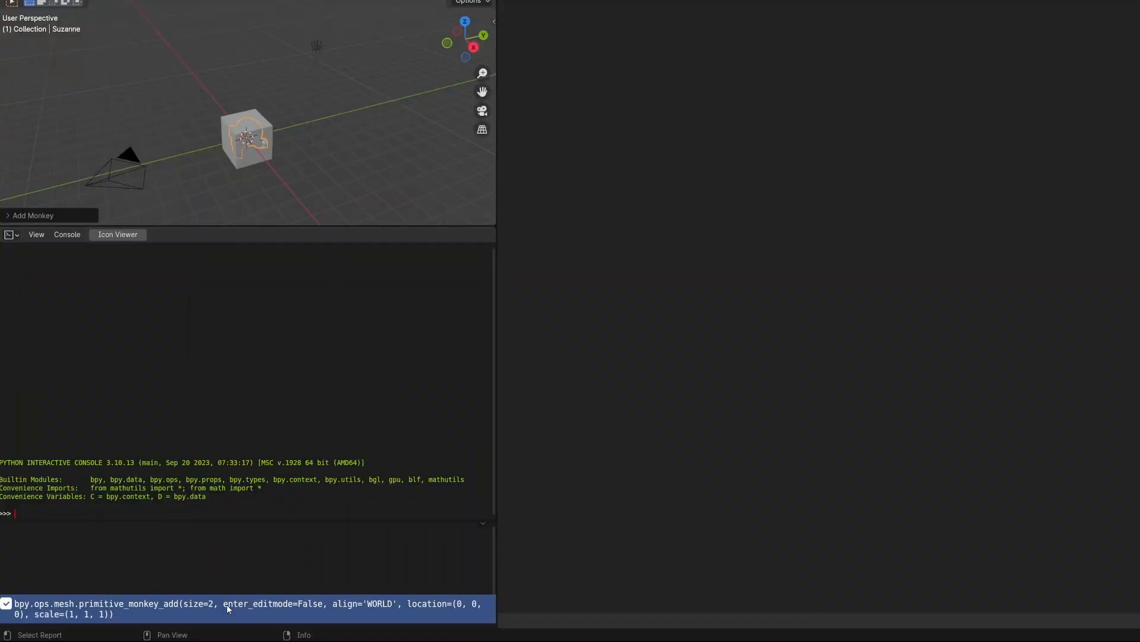
{"action": "right_click", "coordinate": [228, 609]}
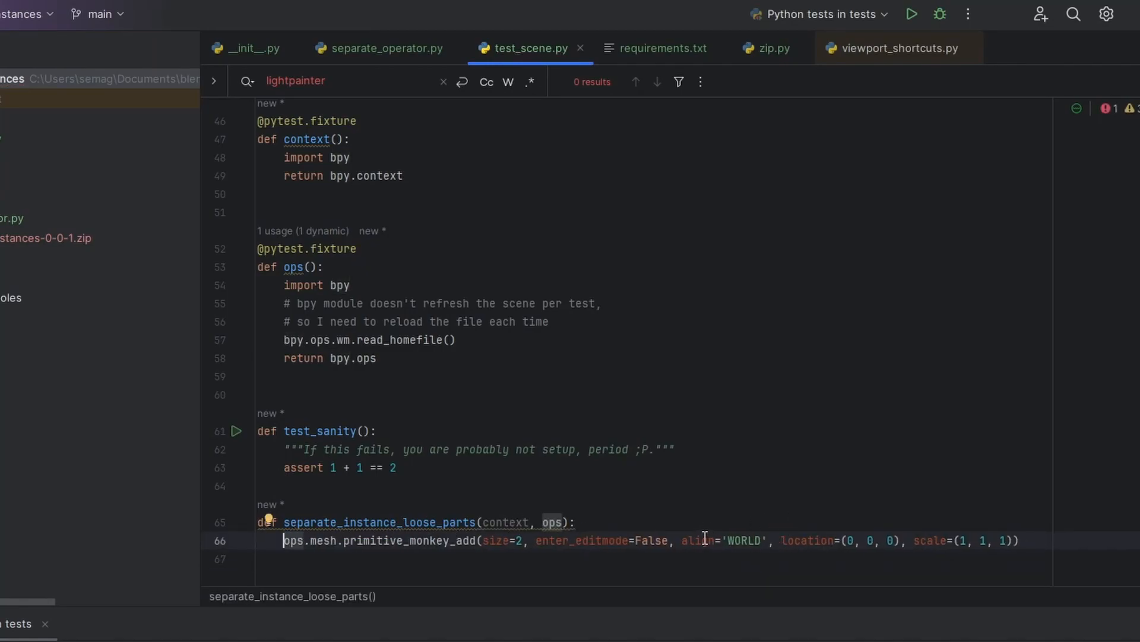
- Strip primitive_monkey_add's arguments to use defaults, then add bpy.ops.object.editmode_toggle()
{"action": "left_click_drag", "start_coordinate": [536, 540], "coordinate": [673, 540]}
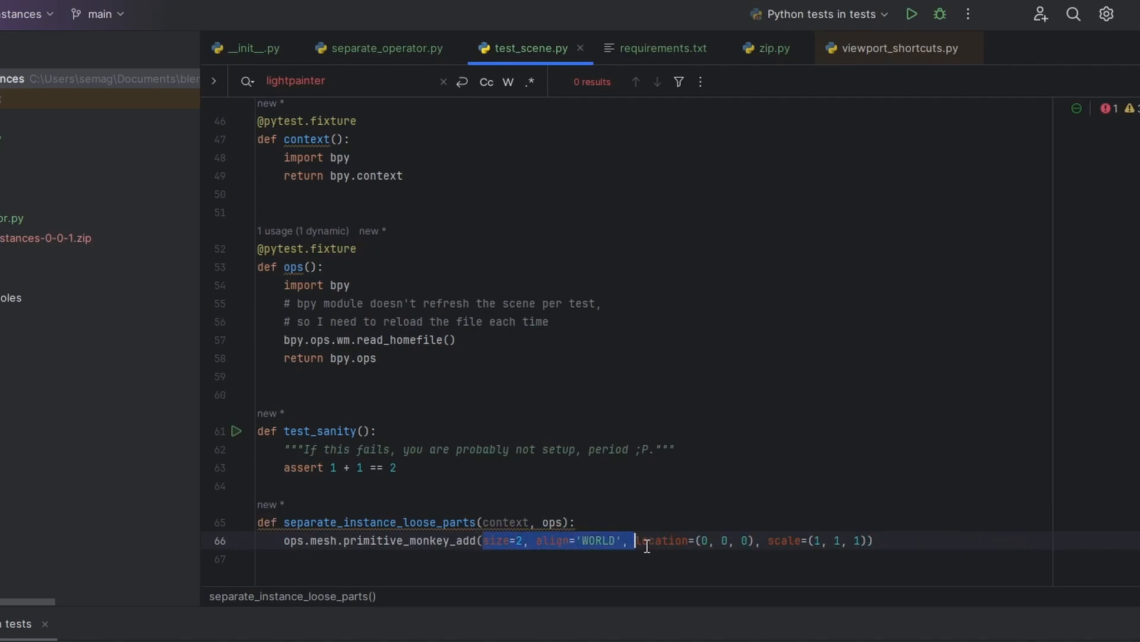
{"action": "key", "text": "Delete"}
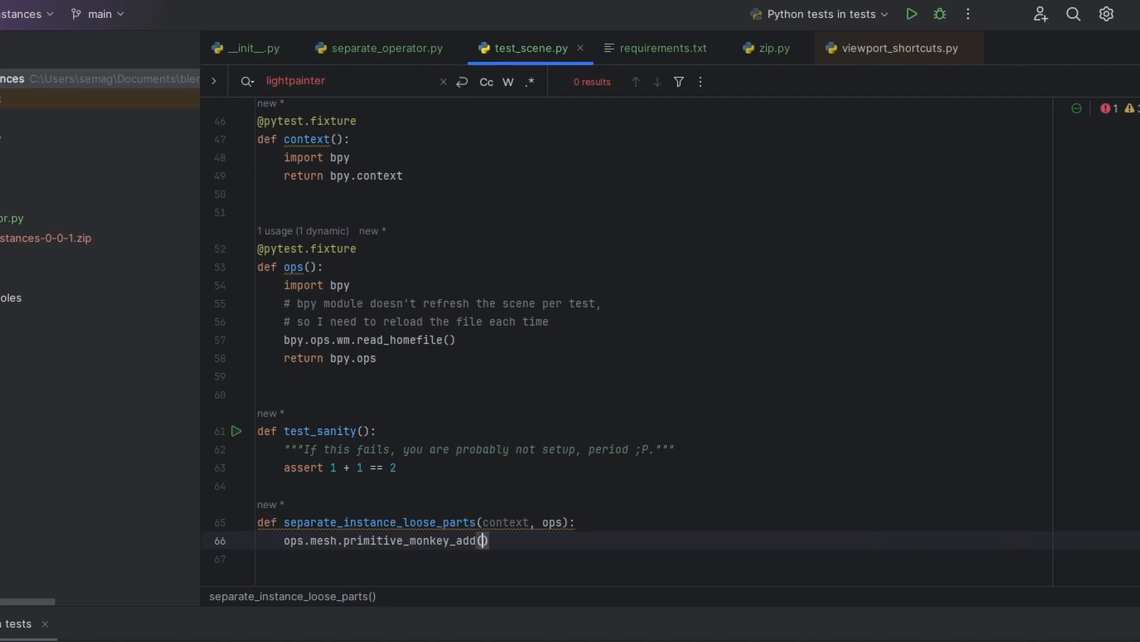
{"action": "type", "text": "bpy.ops.object.editmode_toggle()"}
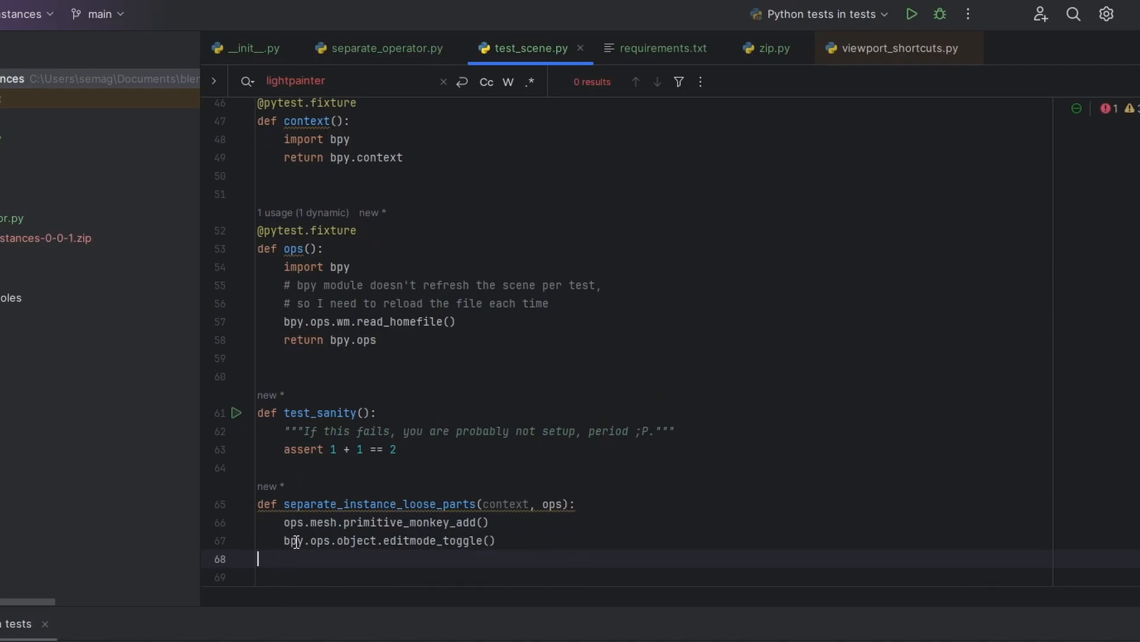